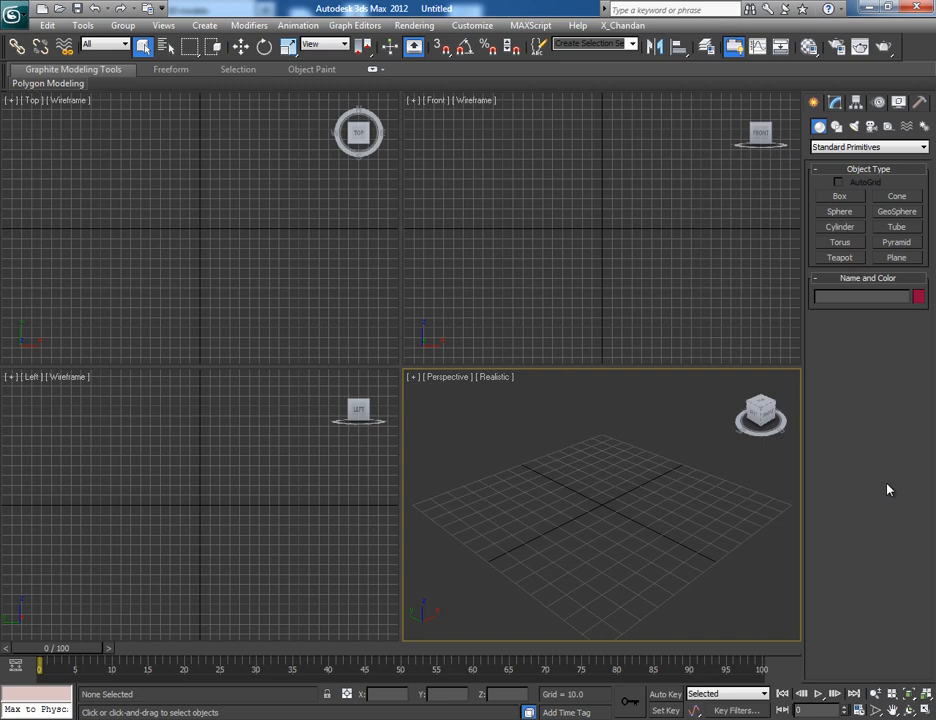
{"action": "mouse_move", "coordinate": [207, 657]}
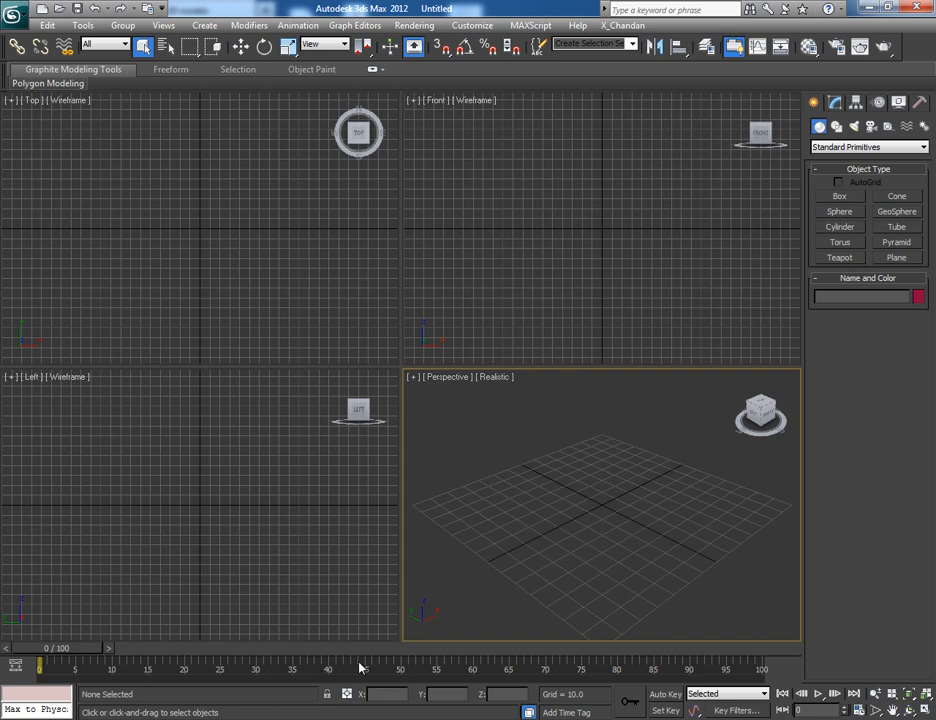
{"action": "mouse_move", "coordinate": [78, 655]}
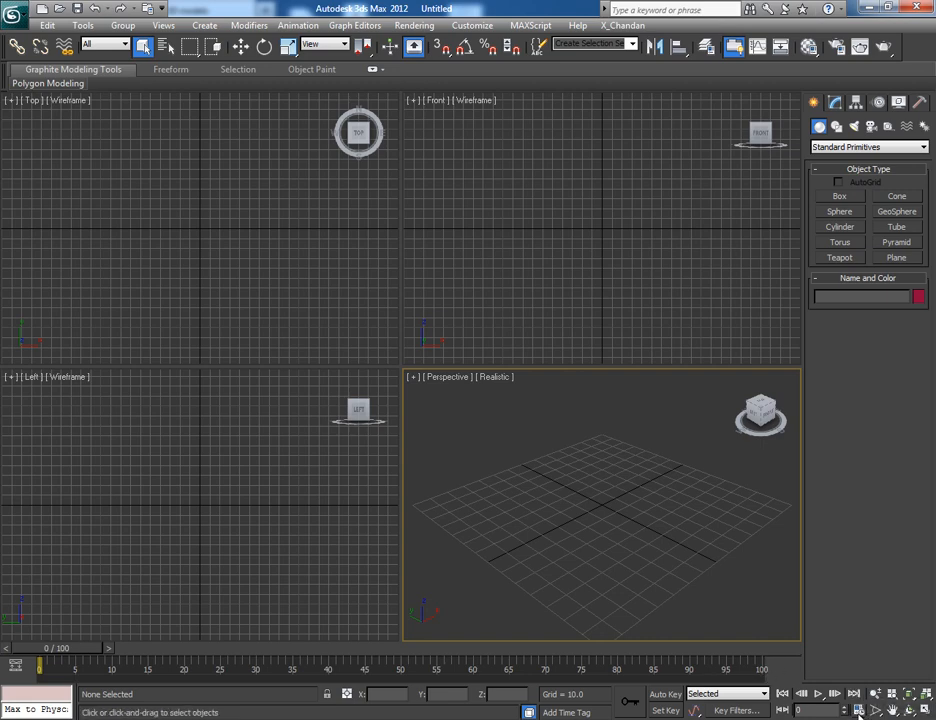
Step: Set the animation length to 200 frames and move the time slider to frame 200
{"action": "left_click", "coordinate": [897, 692]}
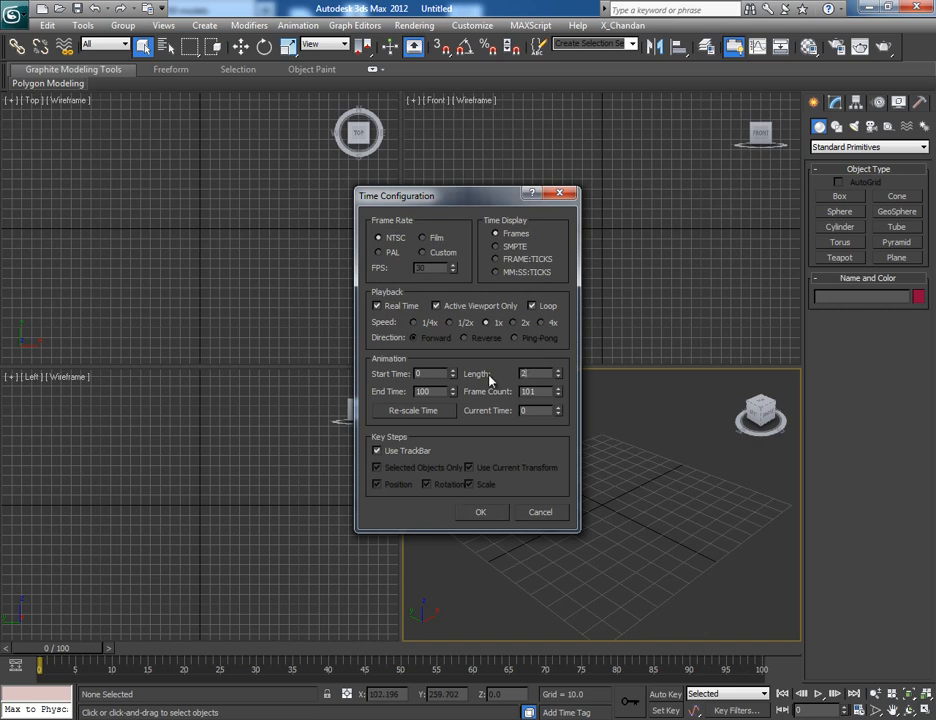
{"action": "type", "text": "200"}
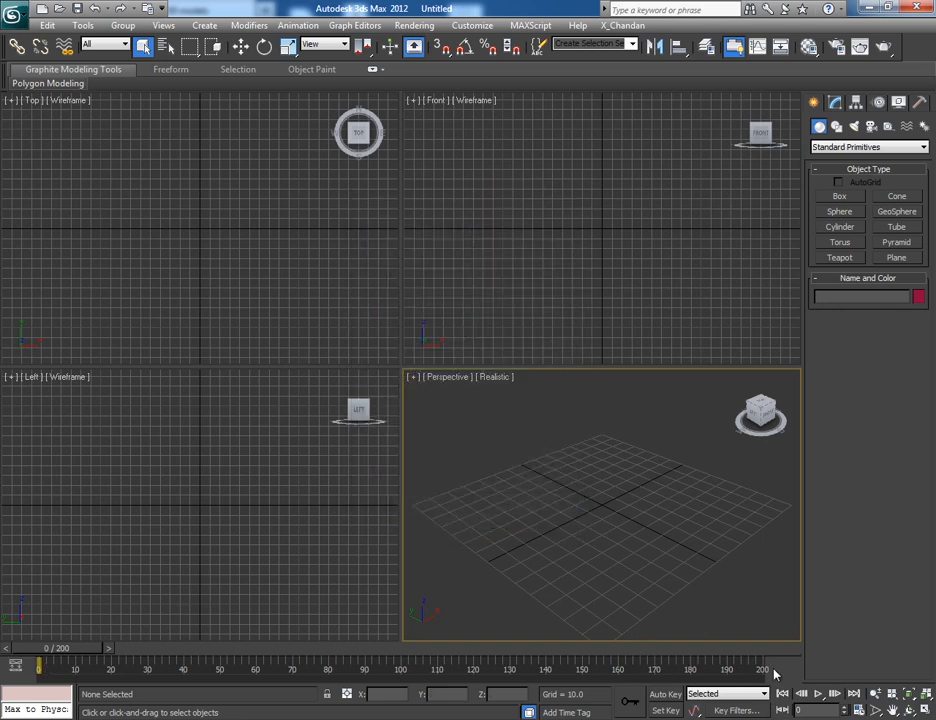
{"action": "left_click_drag", "start_coordinate": [40, 665], "coordinate": [745, 665]}
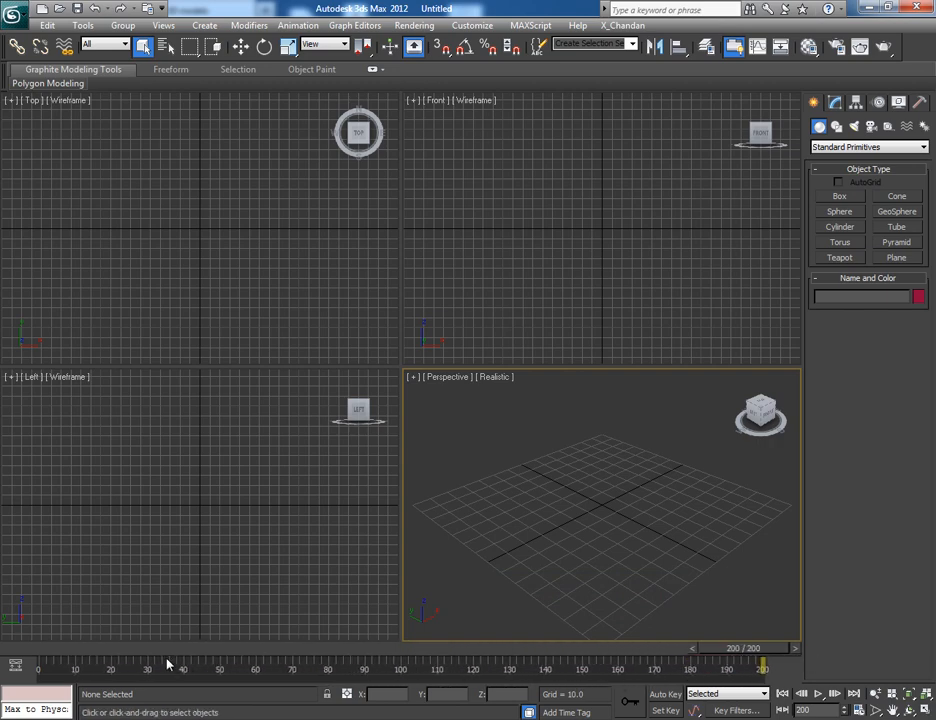
{"action": "mouse_move", "coordinate": [483, 690]}
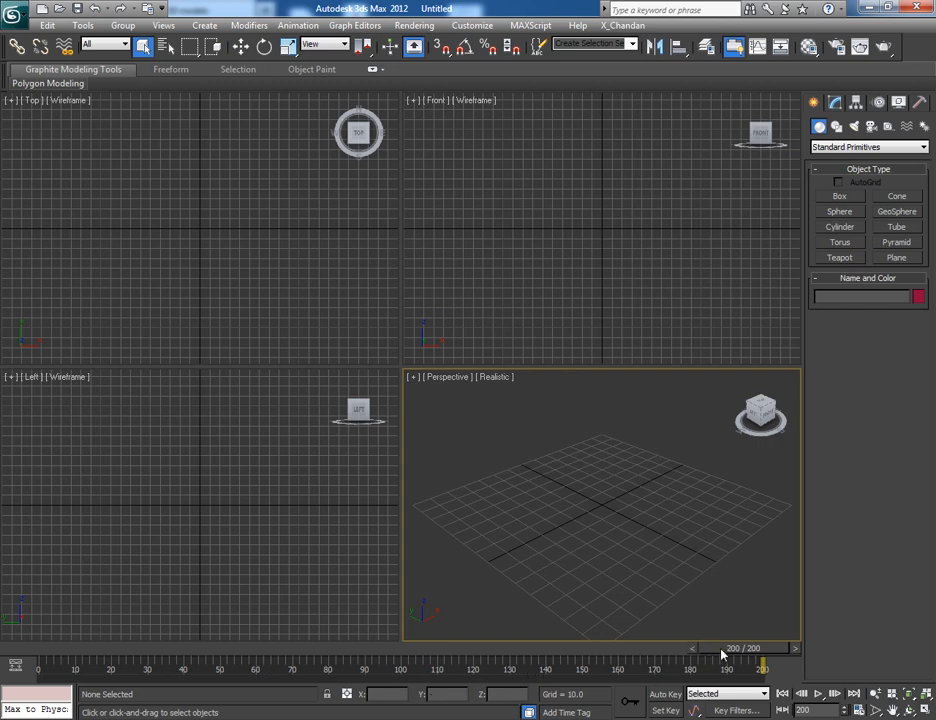
{"action": "left_click_drag", "start_coordinate": [740, 665], "coordinate": [40, 650]}
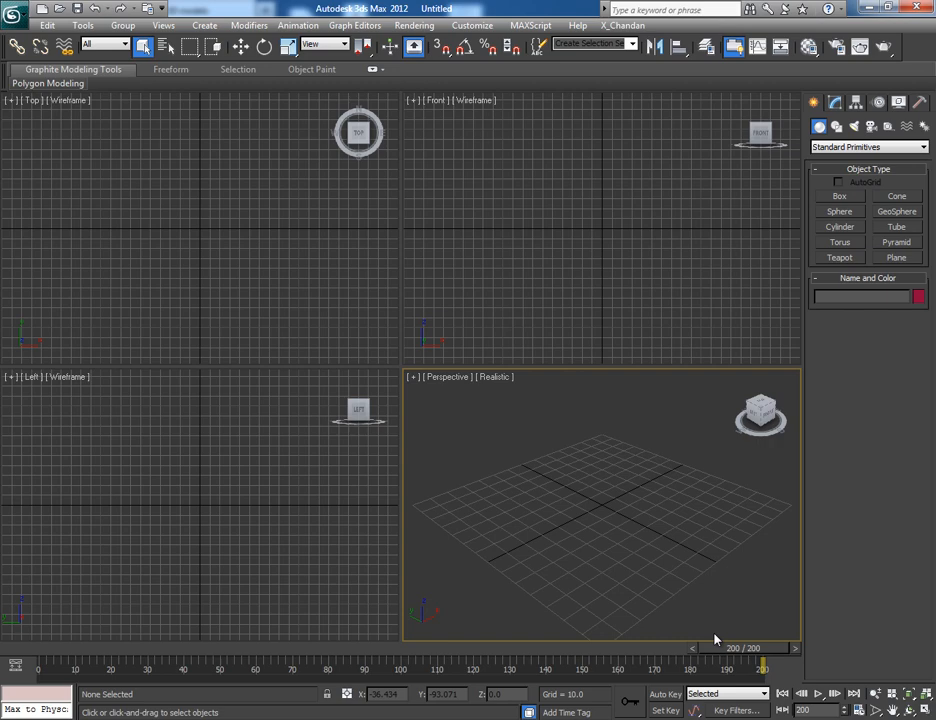
{"action": "mouse_move", "coordinate": [700, 610]}
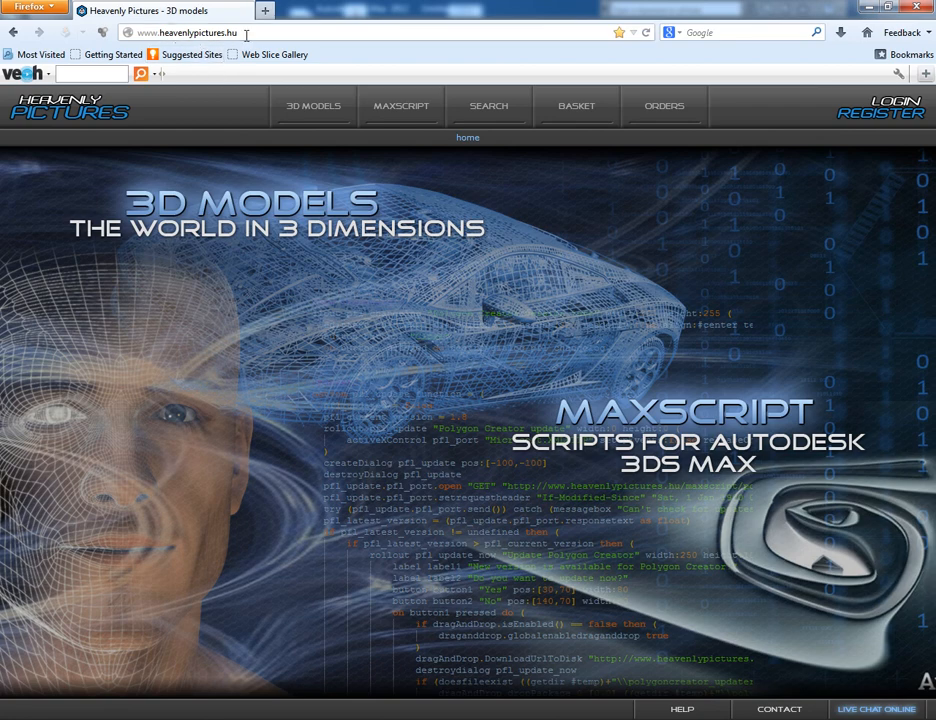
{"action": "mouse_move", "coordinate": [554, 225]}
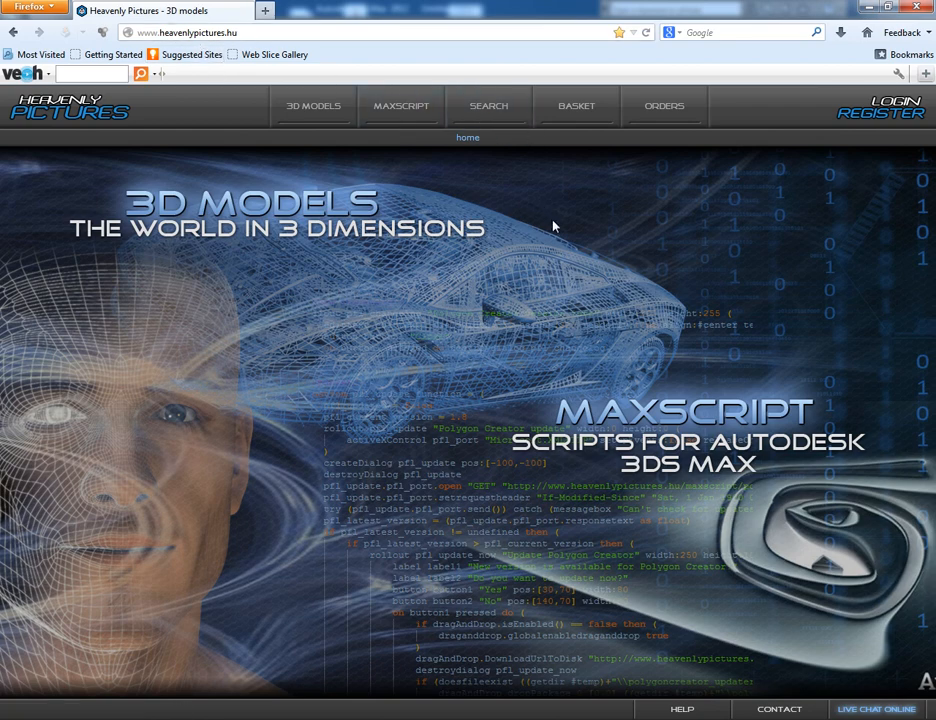
Step: Open the MAXSCRIPT page, go to Extended Timeline, and download extended_timeline_1.5.zip
{"action": "left_click", "coordinate": [401, 106]}
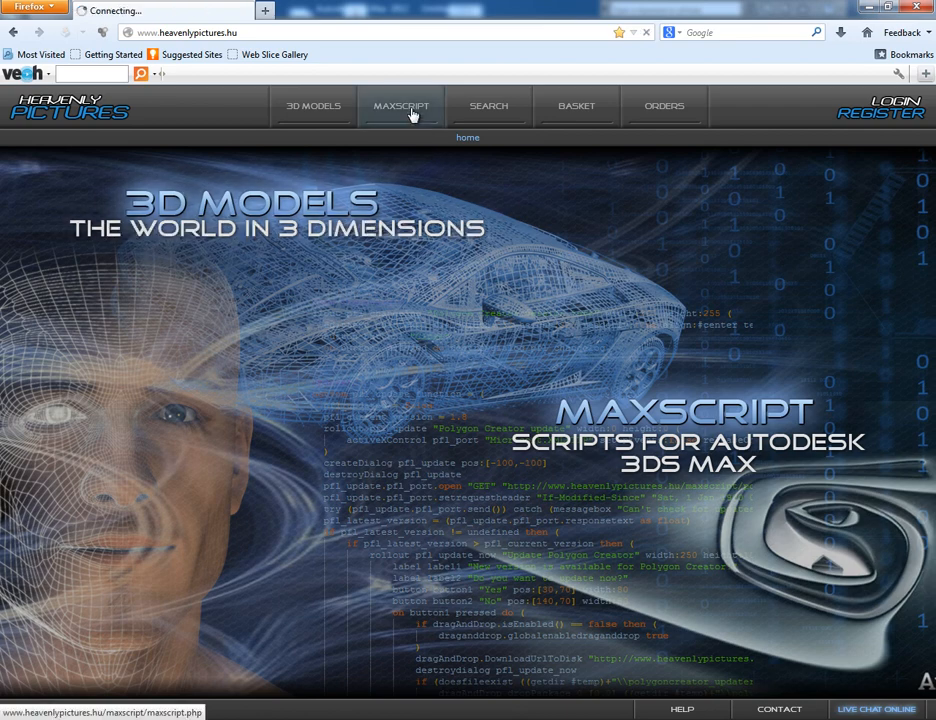
{"action": "left_click", "coordinate": [401, 106]}
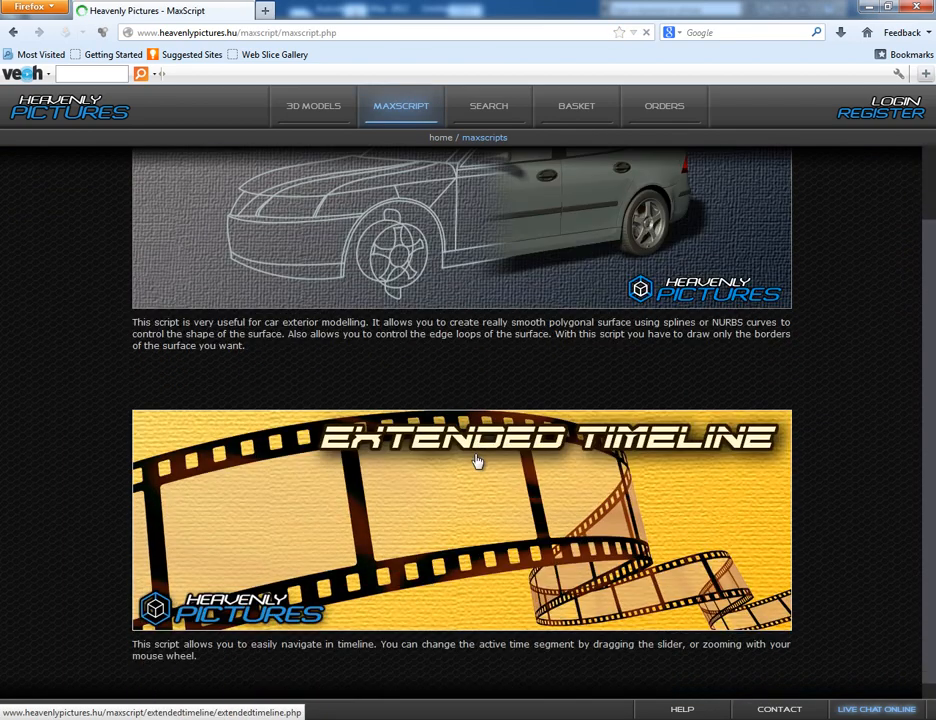
{"action": "scroll", "scroll_direction": "down", "scroll_amount": 3}
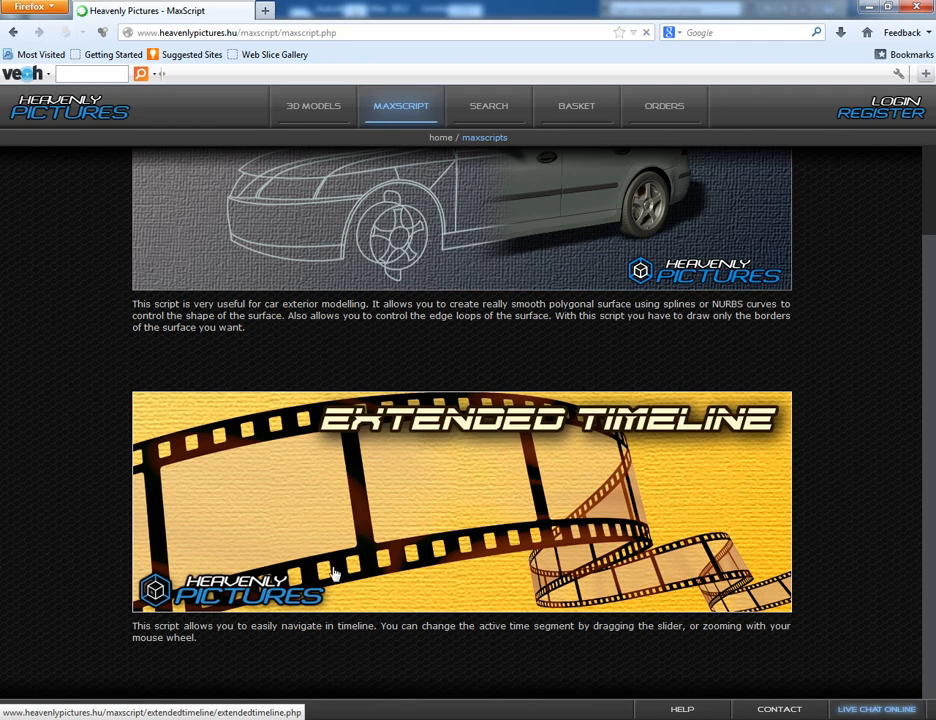
{"action": "left_click", "coordinate": [335, 573]}
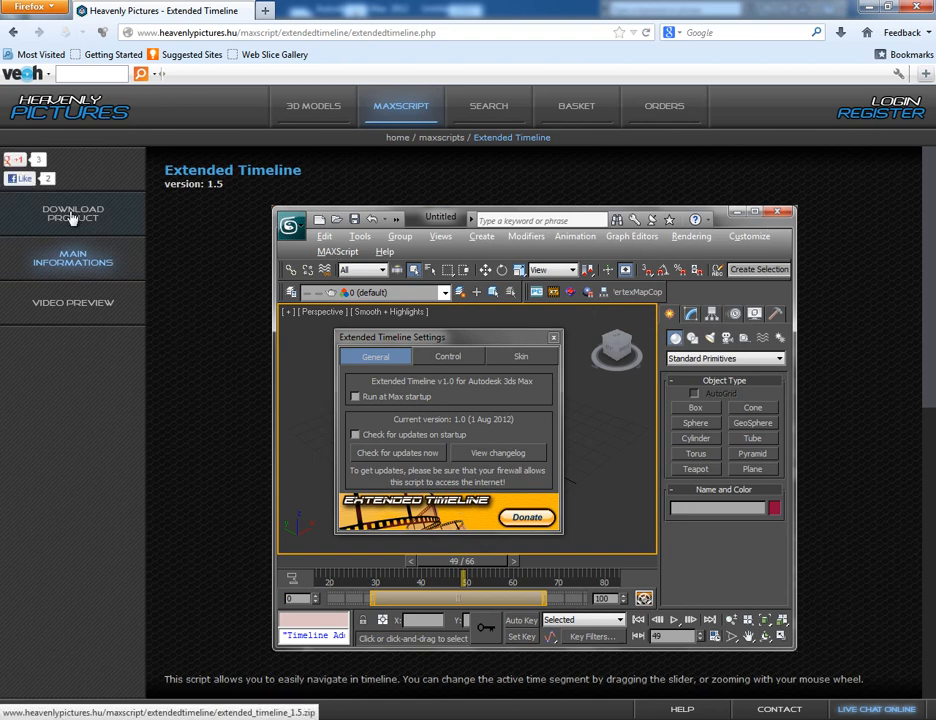
{"action": "left_click", "coordinate": [72, 213]}
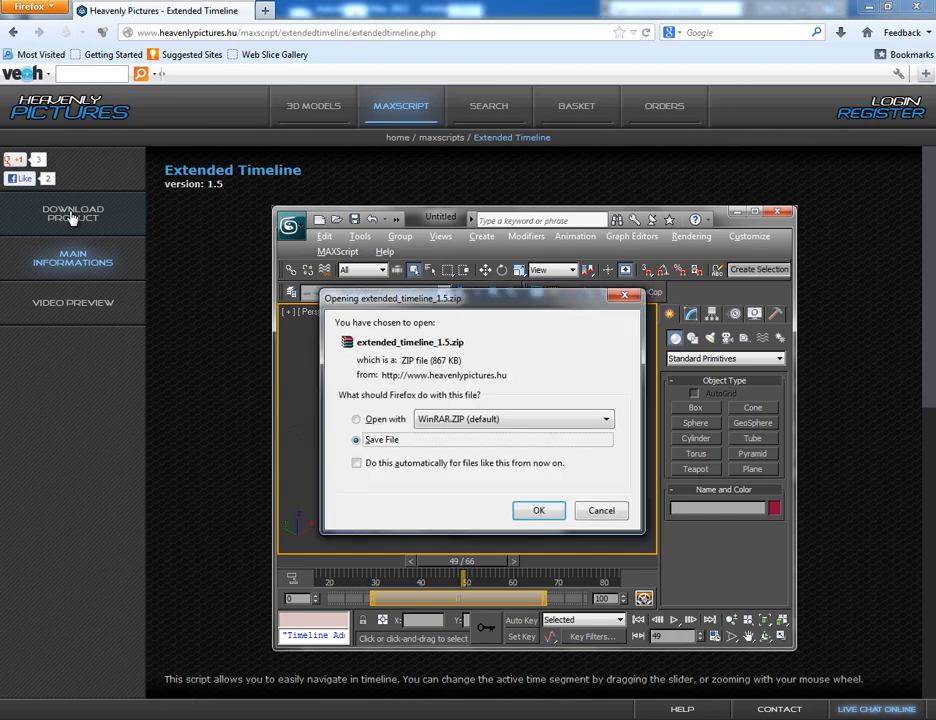
{"action": "mouse_move", "coordinate": [363, 355]}
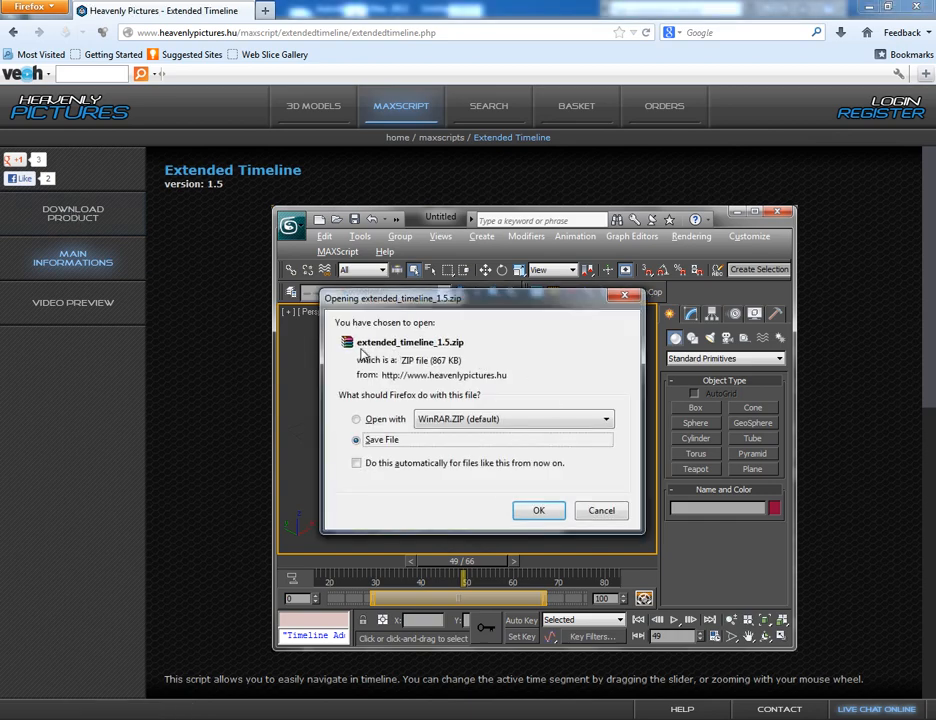
{"action": "mouse_move", "coordinate": [513, 365]}
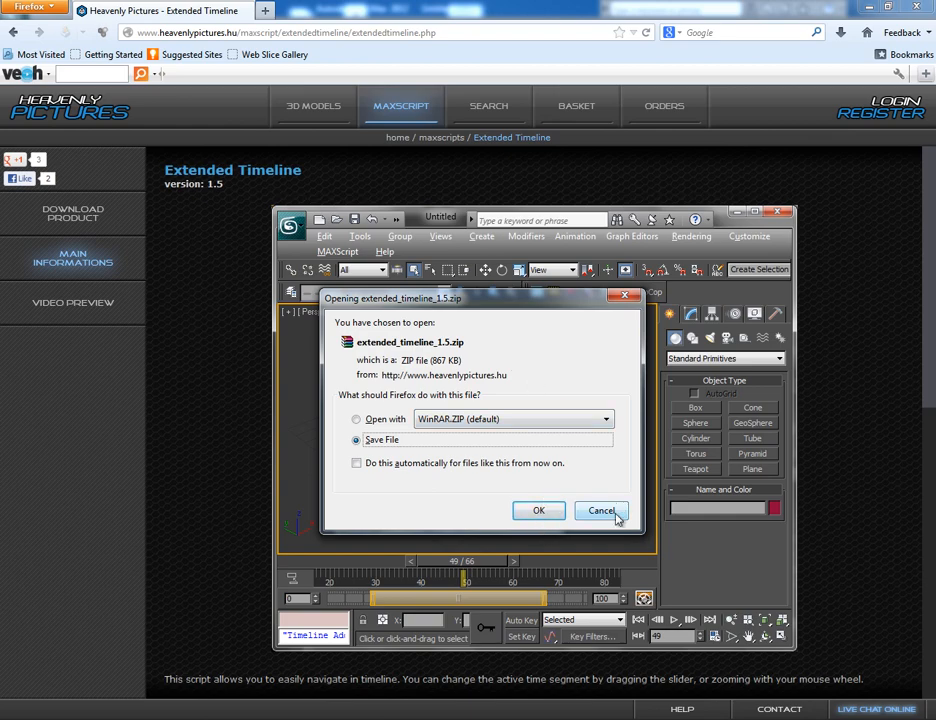
Step: Dismiss the download prompt and select install_instructions.txt in the extended_timeline_1.5 folder
{"action": "left_click", "coordinate": [601, 511]}
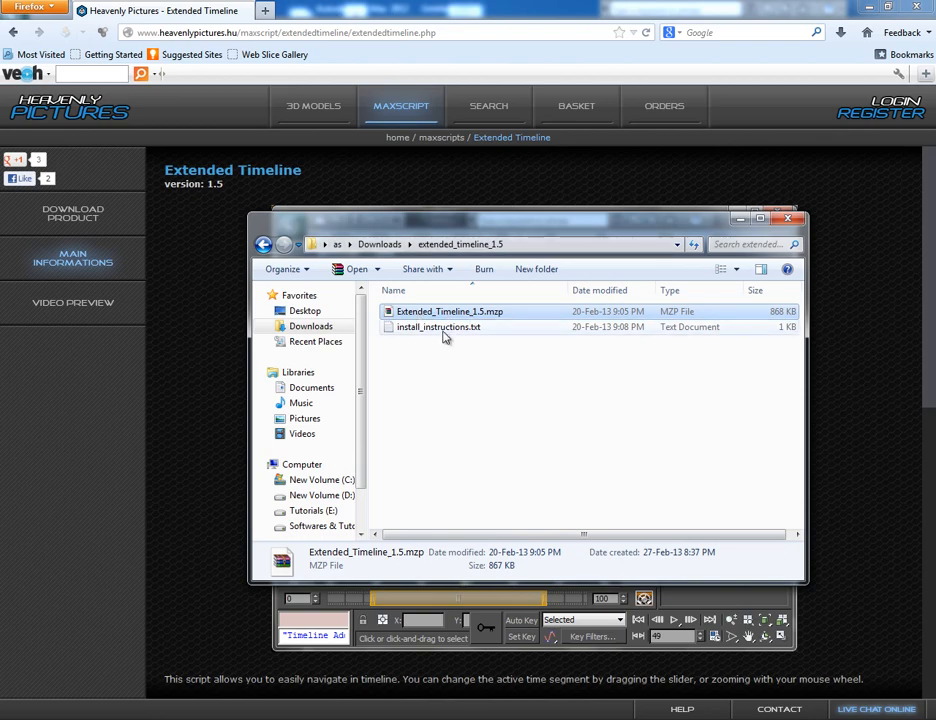
{"action": "double_click", "coordinate": [438, 327]}
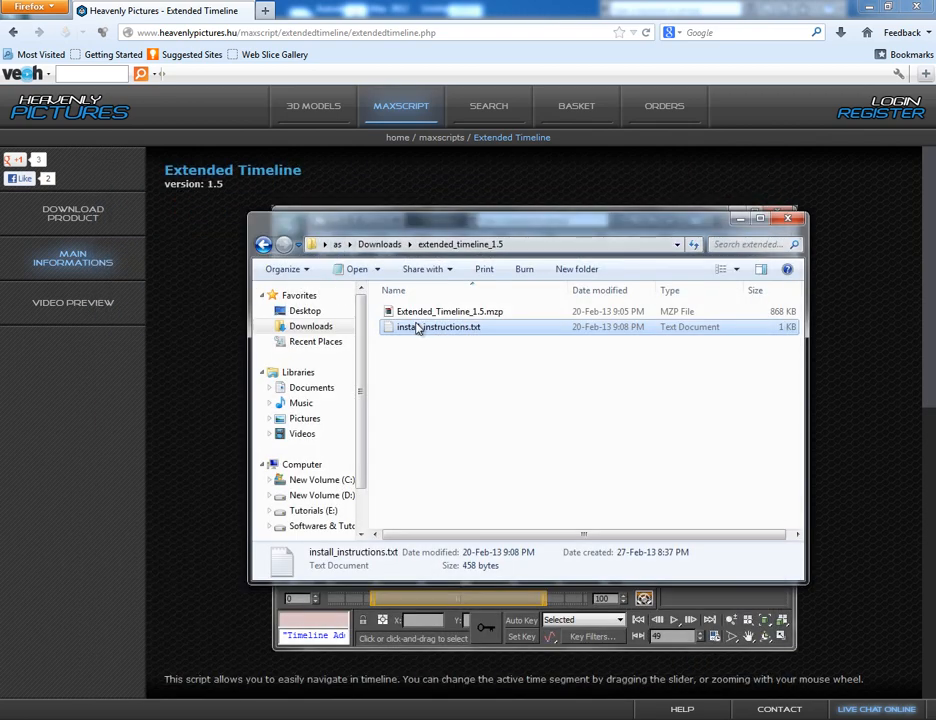
{"action": "left_click", "coordinate": [449, 311]}
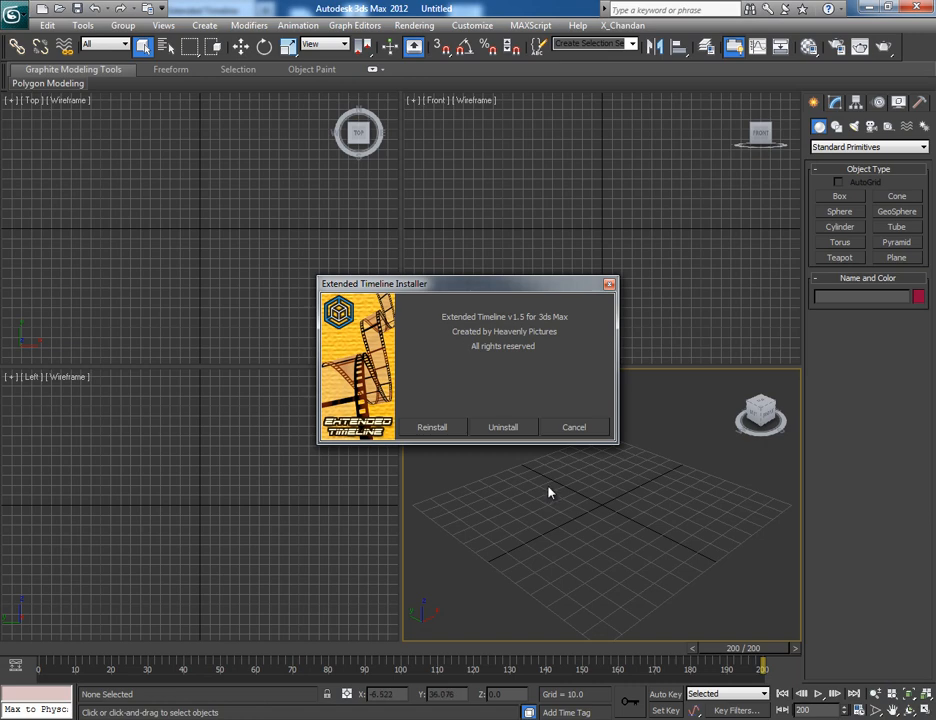
{"action": "mouse_move", "coordinate": [445, 430]}
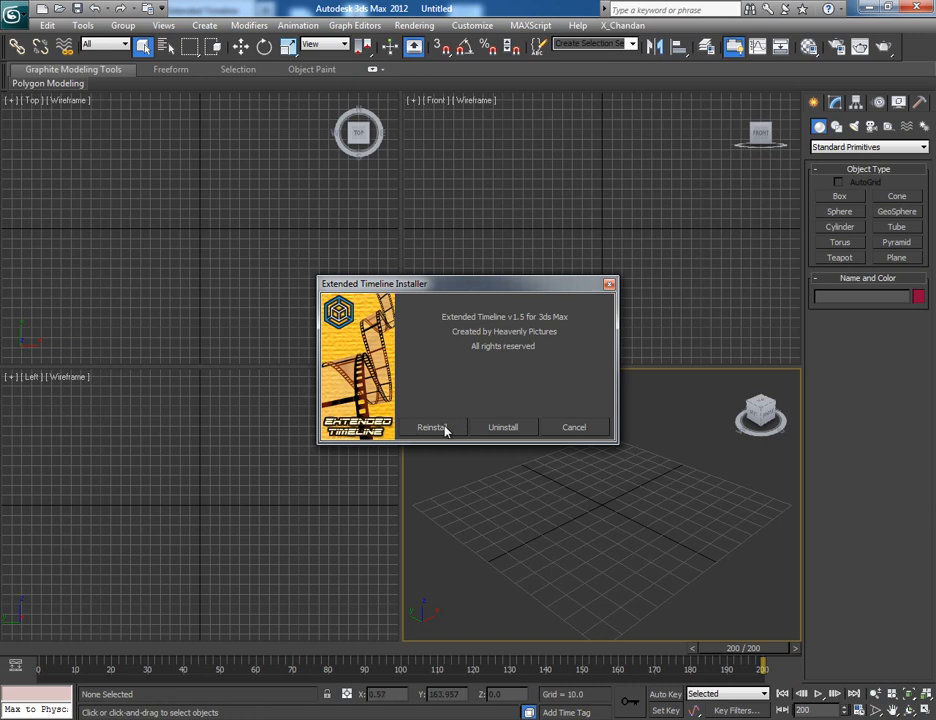
Step: Choose Reinstall in the Extended Timeline Installer and finish with Launch Extended Timeline checked
{"action": "left_click", "coordinate": [432, 427]}
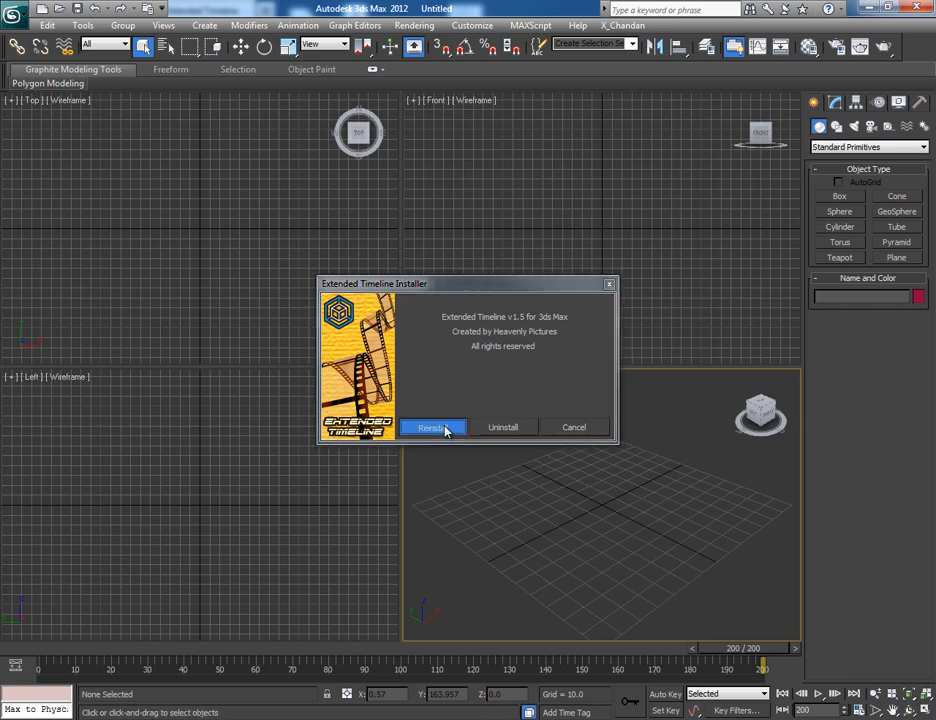
{"action": "left_click", "coordinate": [432, 427]}
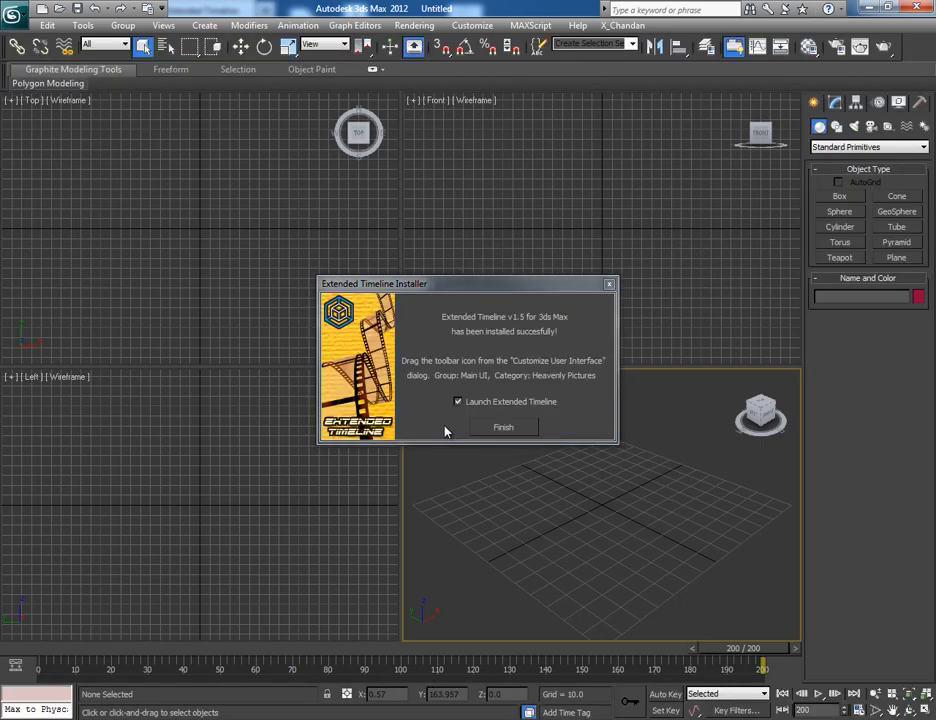
{"action": "left_click", "coordinate": [503, 427]}
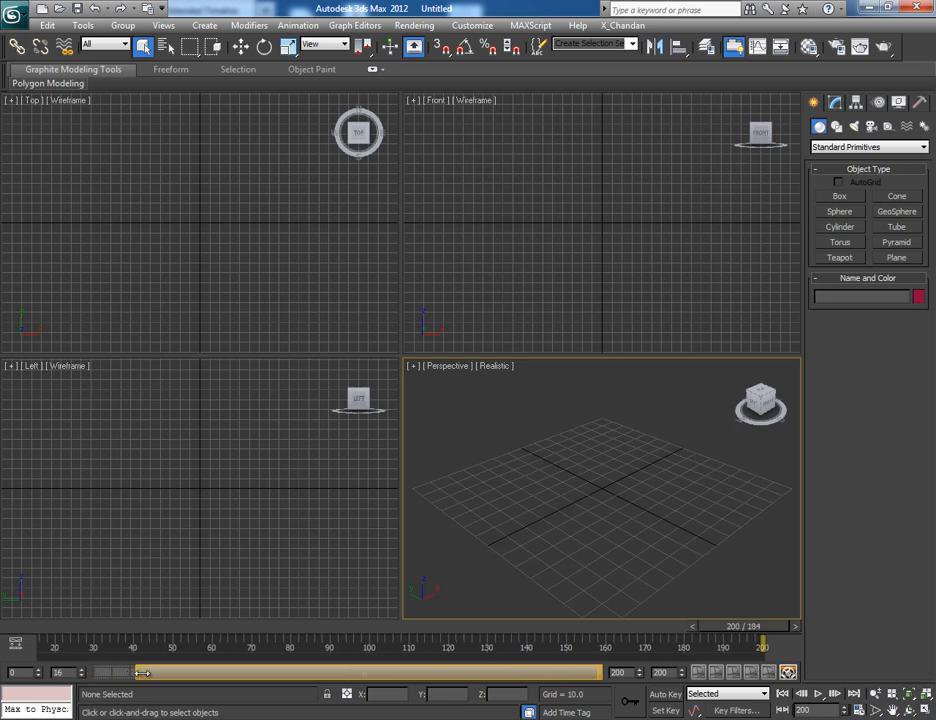
Step: Drag the start and end of the Extended Timeline range slider to span 0–200
{"action": "left_click_drag", "start_coordinate": [140, 672], "coordinate": [335, 672]}
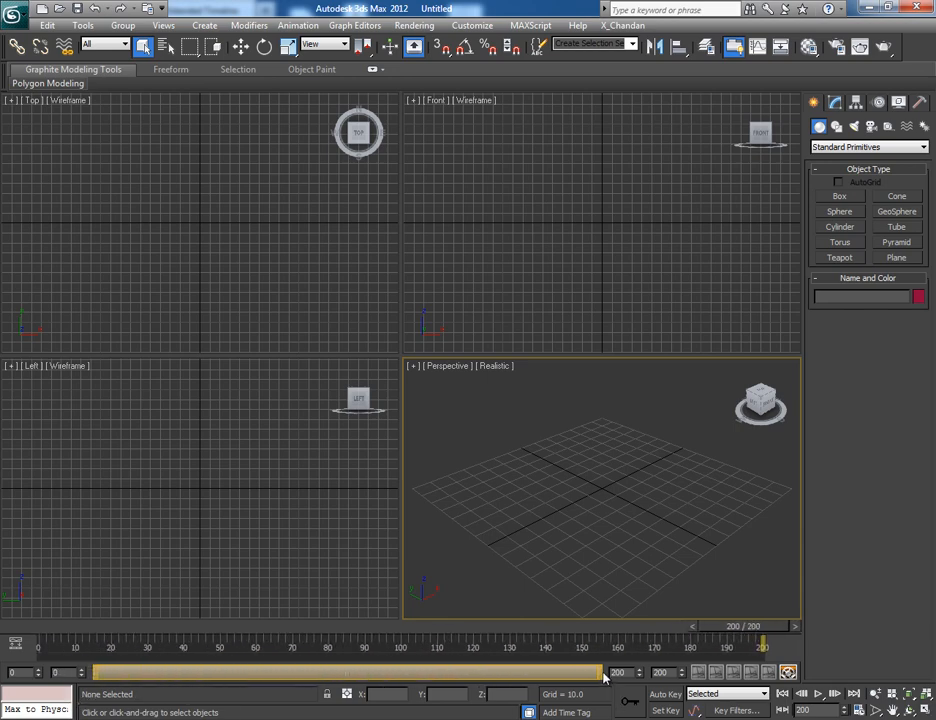
{"action": "left_click_drag", "start_coordinate": [600, 672], "coordinate": [310, 672]}
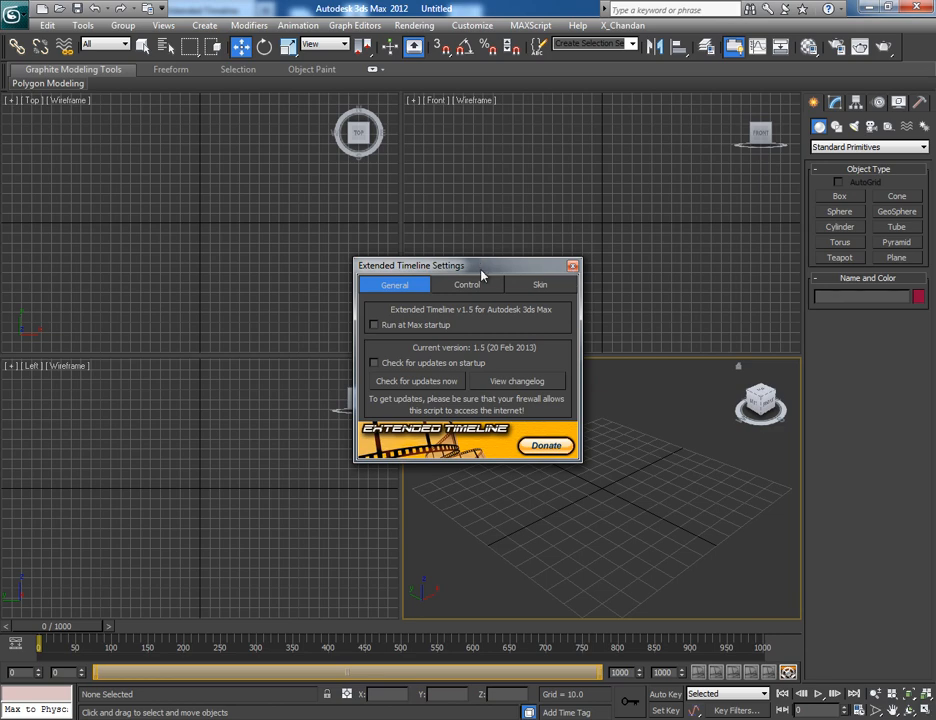
{"action": "mouse_move", "coordinate": [425, 337]}
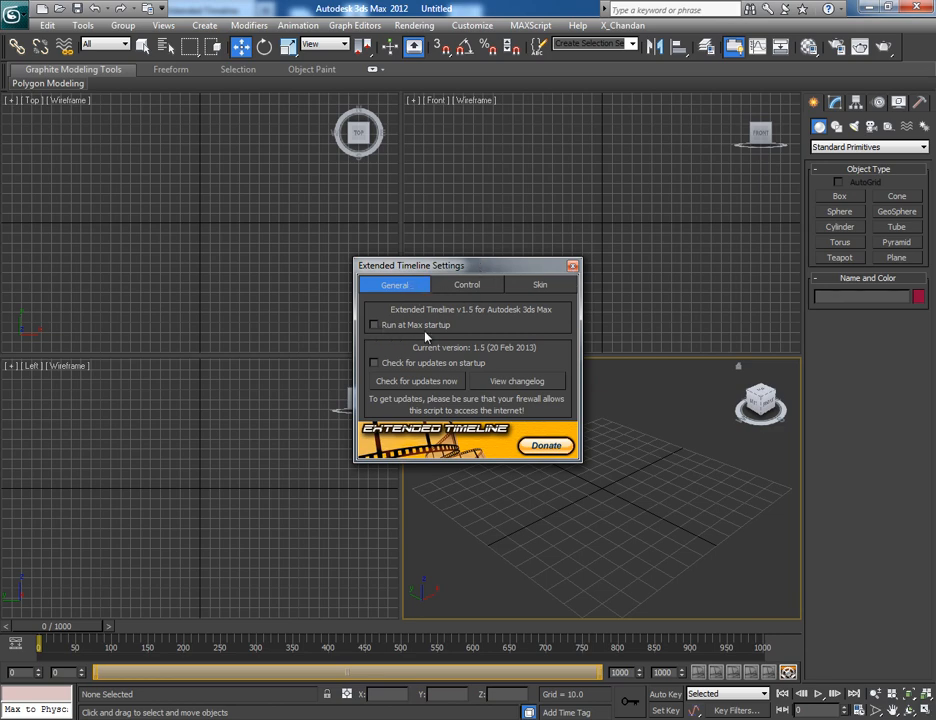
Step: Enable running Extended Timeline at 3ds Max startup in the settings dialog
{"action": "left_click", "coordinate": [375, 325]}
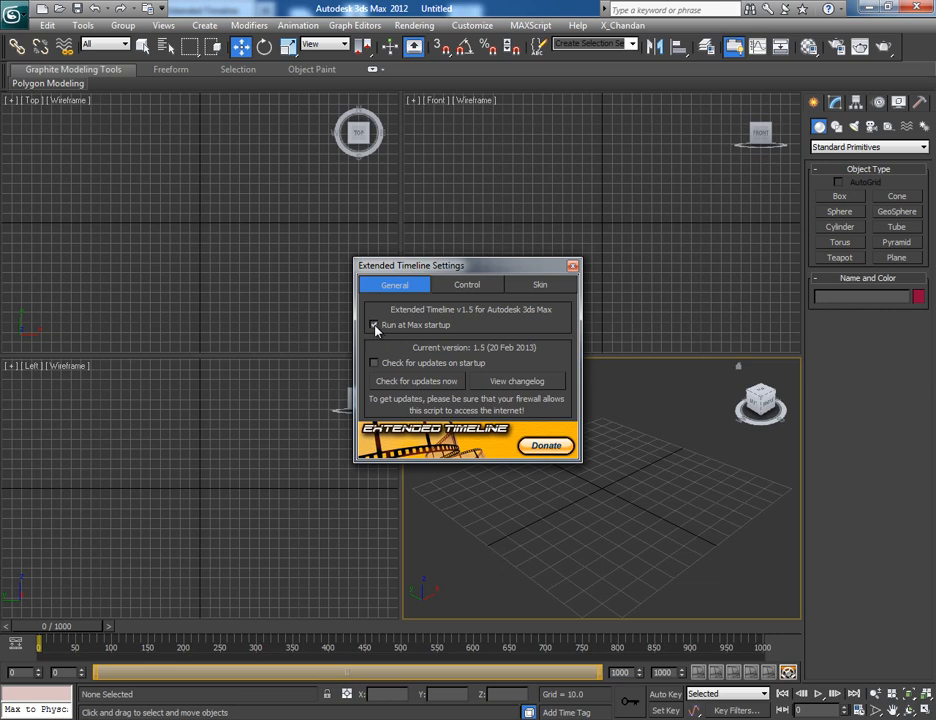
{"action": "left_click", "coordinate": [375, 324]}
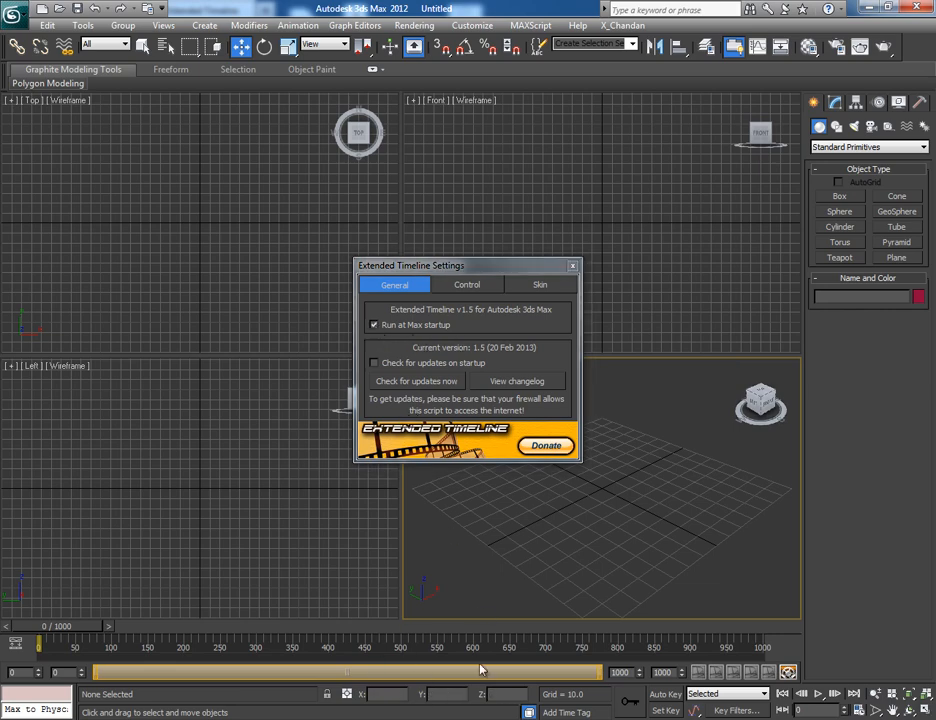
{"action": "mouse_move", "coordinate": [455, 398]}
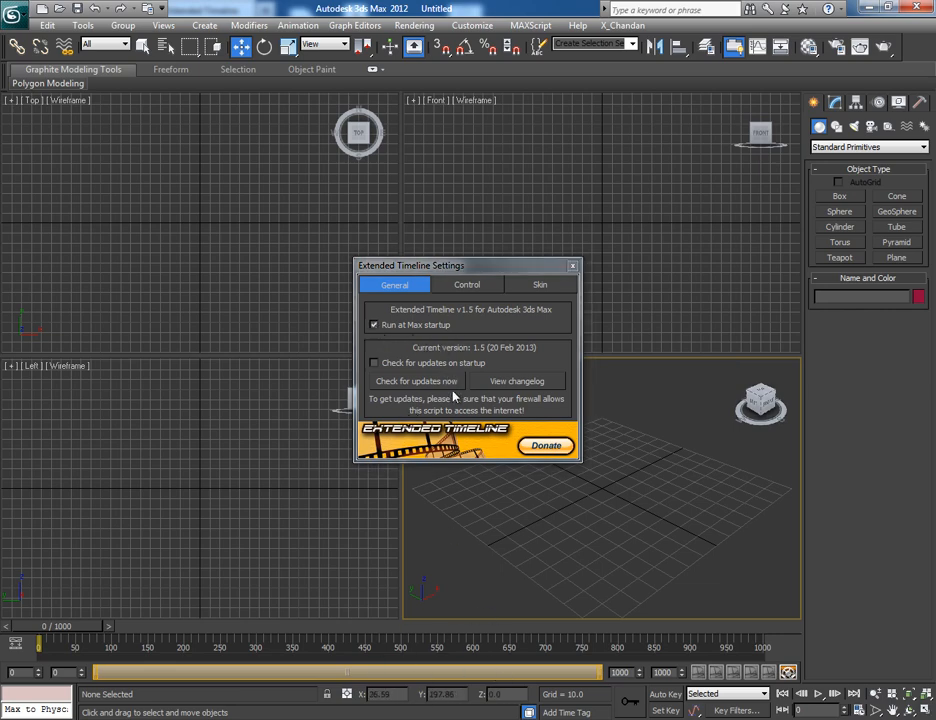
Step: On the Control tab, change the Number of presets spinner from 5 to 2
{"action": "left_click", "coordinate": [467, 285]}
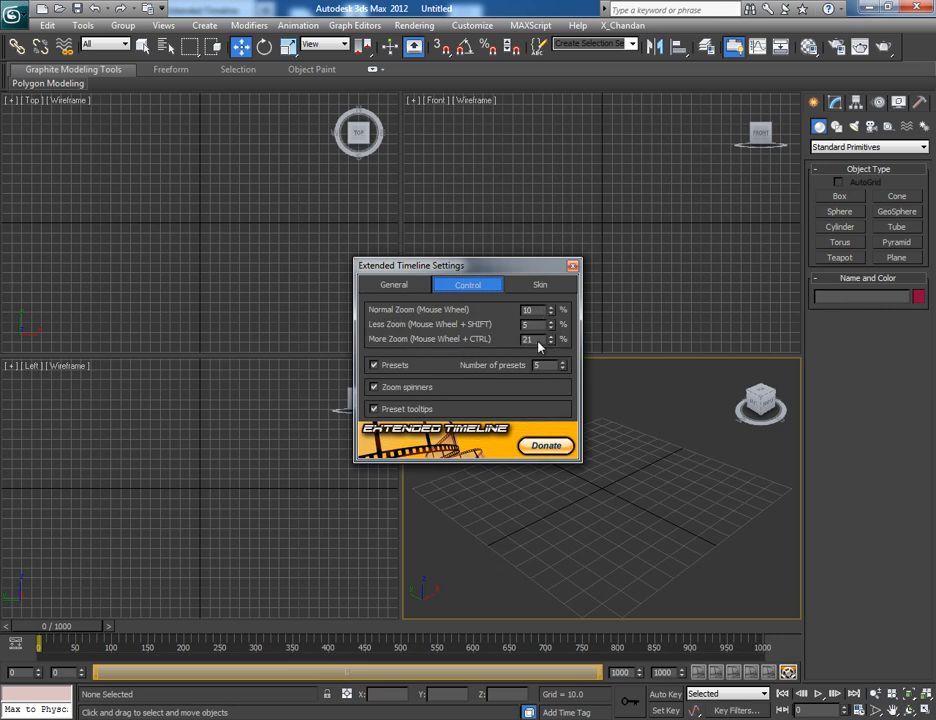
{"action": "mouse_move", "coordinate": [432, 344]}
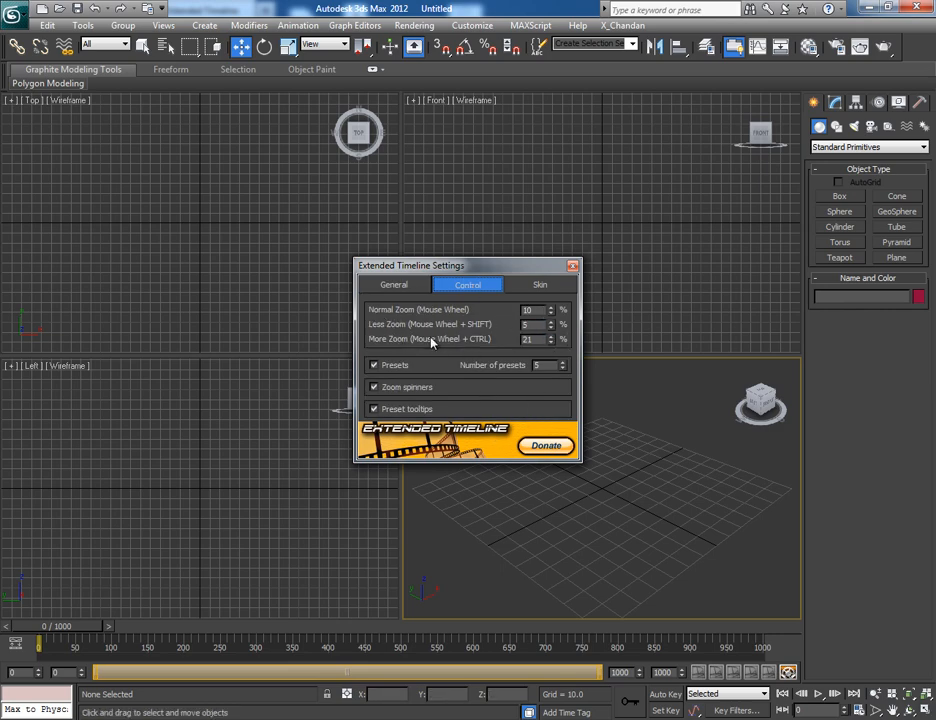
{"action": "mouse_move", "coordinate": [533, 398]}
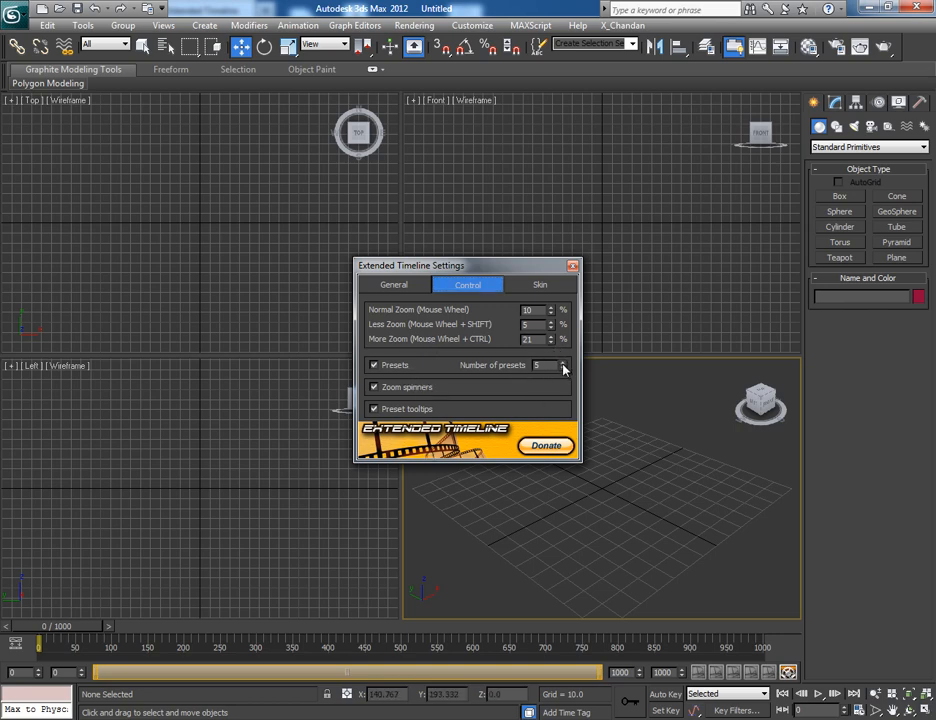
{"action": "left_click", "coordinate": [562, 368]}
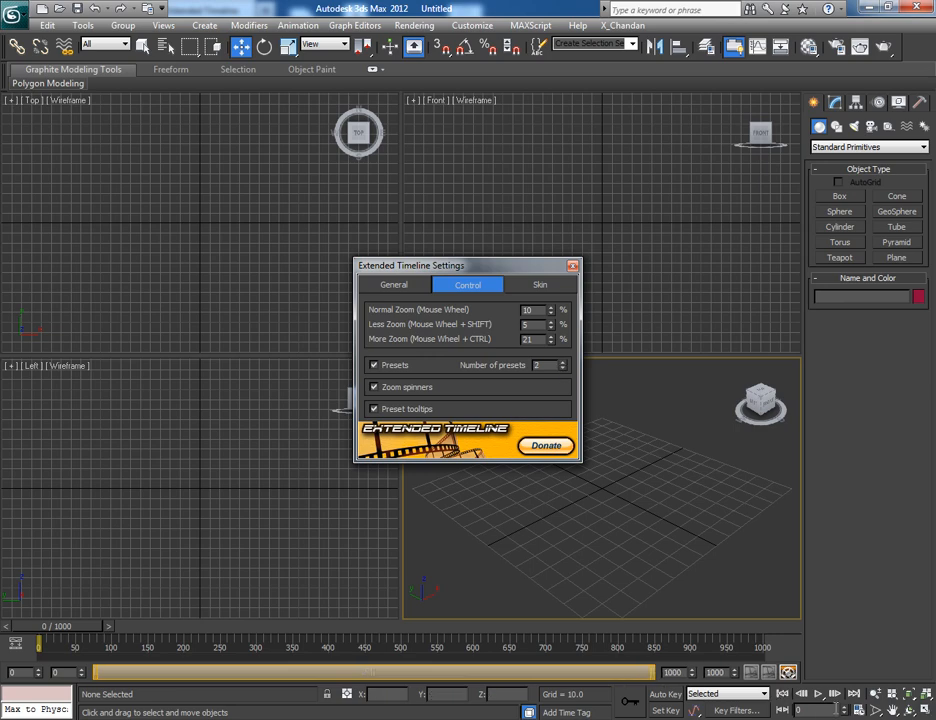
{"action": "mouse_move", "coordinate": [762, 678]}
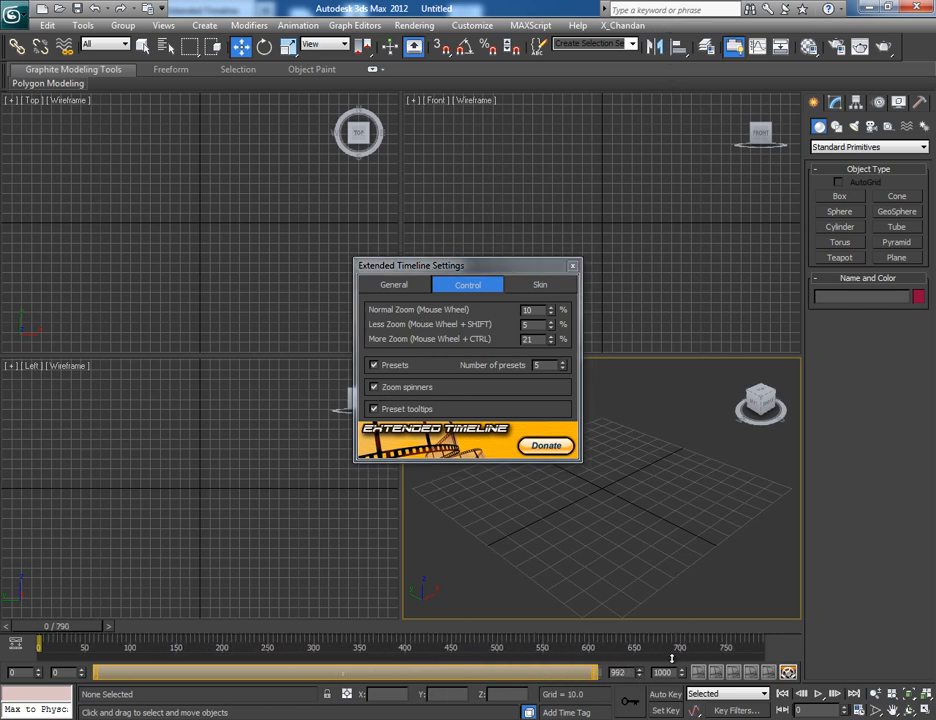
Step: Preview the Blue and Light skins, keep Default, and close the settings dialog
{"action": "left_click", "coordinate": [540, 285]}
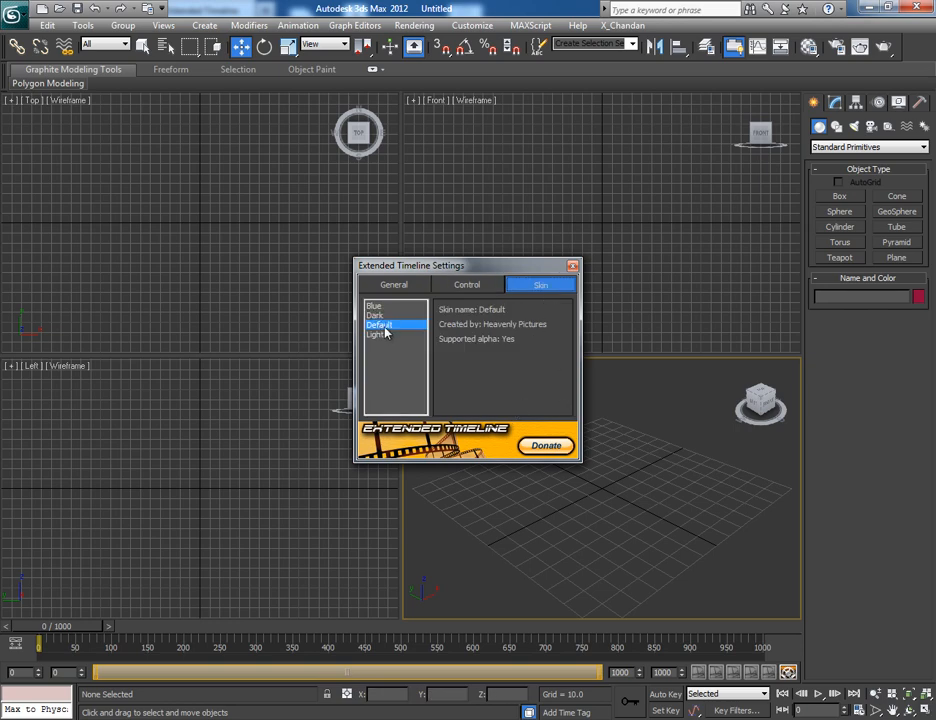
{"action": "left_click", "coordinate": [374, 305]}
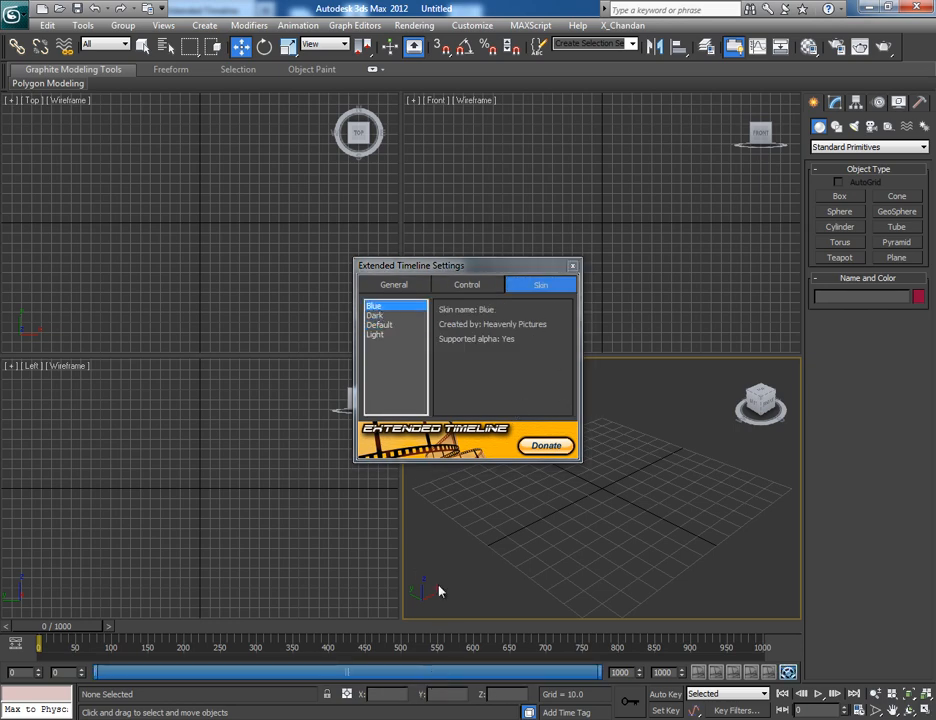
{"action": "left_click", "coordinate": [376, 335]}
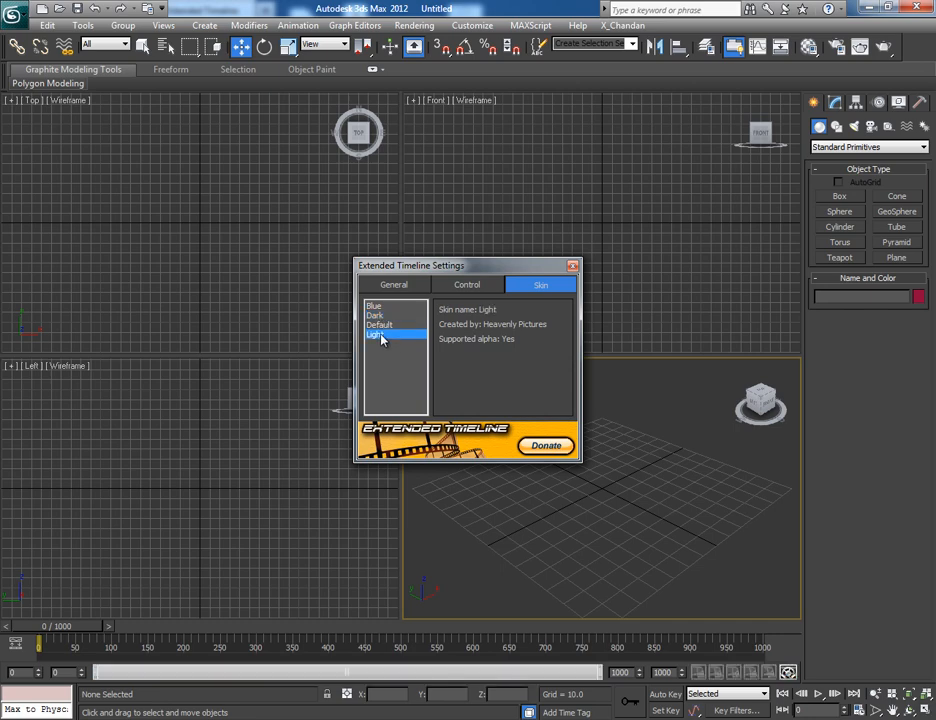
{"action": "left_click", "coordinate": [380, 324]}
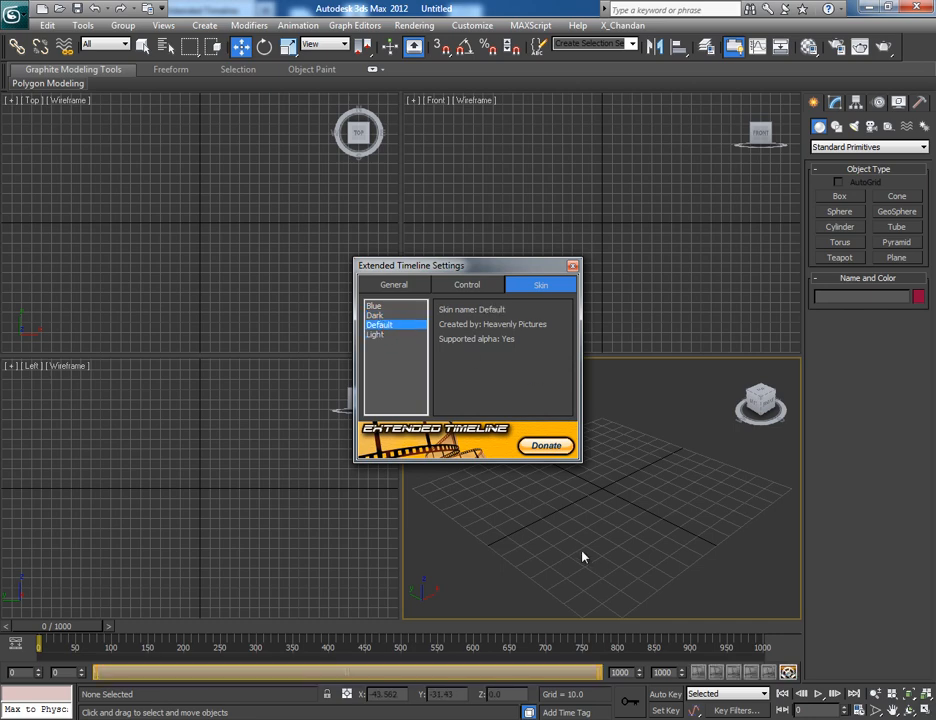
{"action": "left_click", "coordinate": [573, 265]}
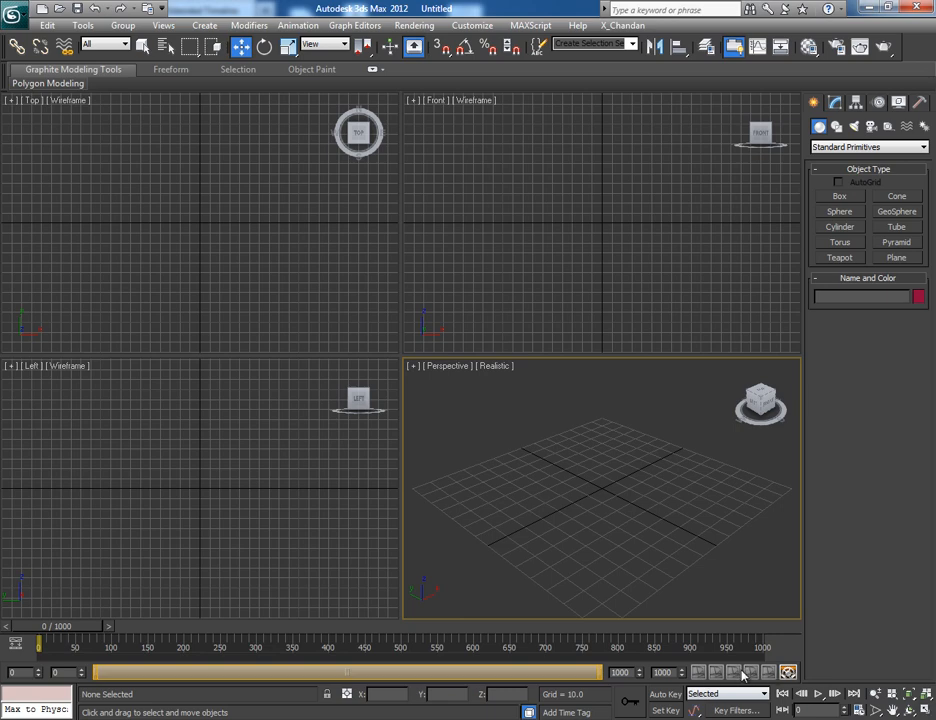
{"action": "mouse_move", "coordinate": [727, 629]}
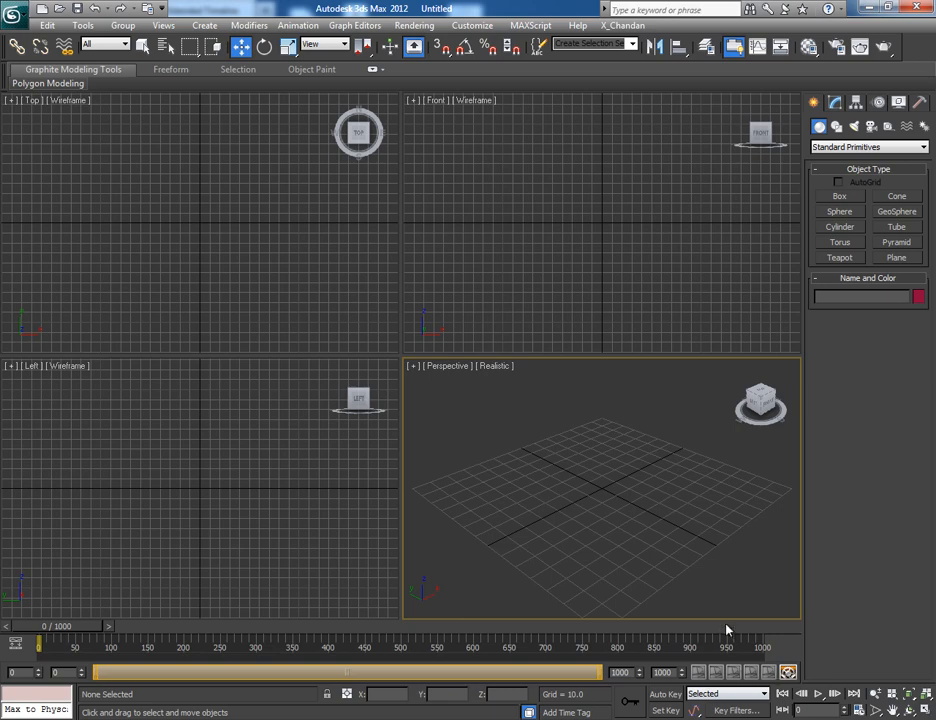
{"action": "mouse_move", "coordinate": [598, 680]}
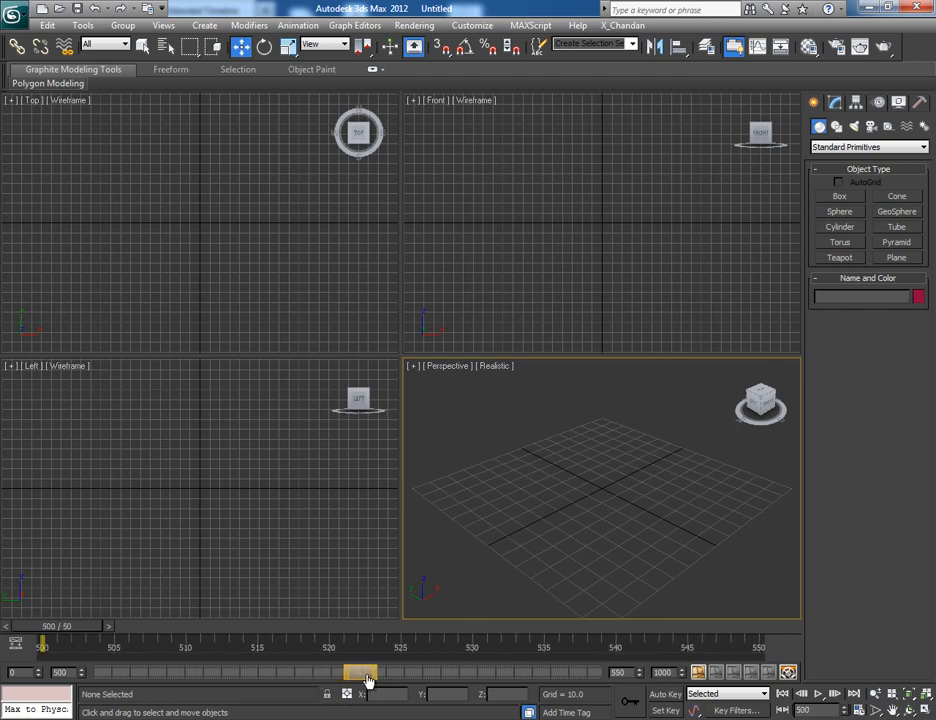
{"action": "mouse_move", "coordinate": [55, 635]}
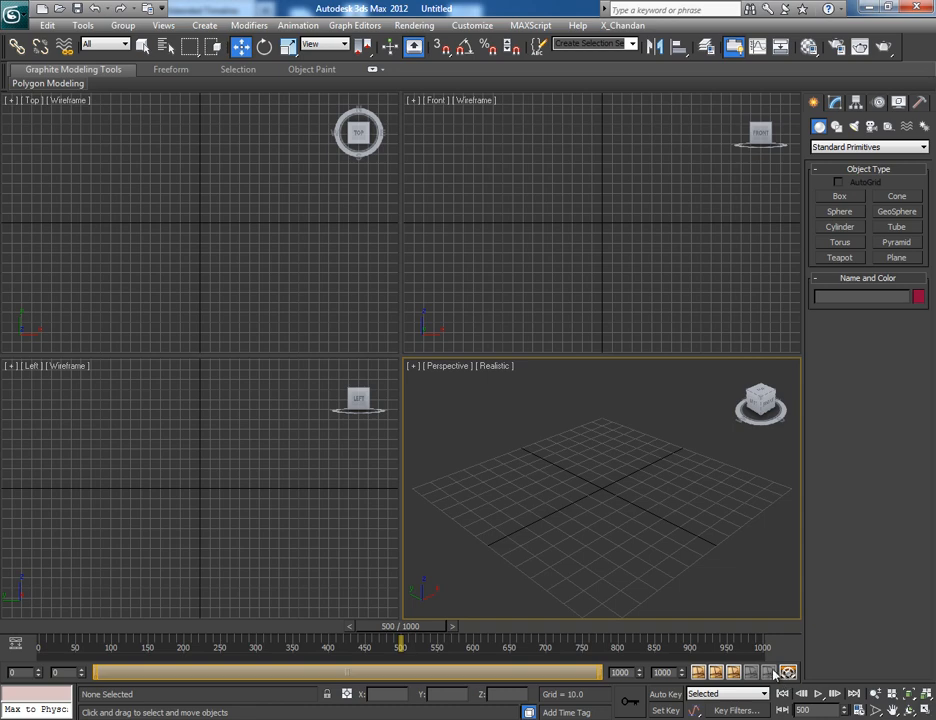
{"action": "mouse_move", "coordinate": [765, 680]}
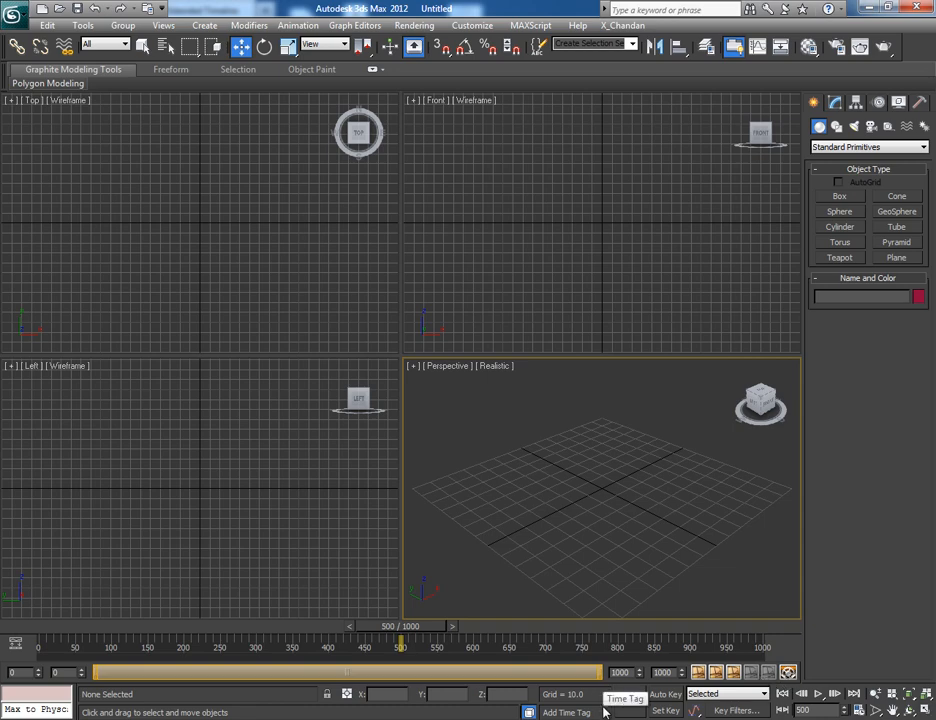
{"action": "mouse_move", "coordinate": [605, 712]}
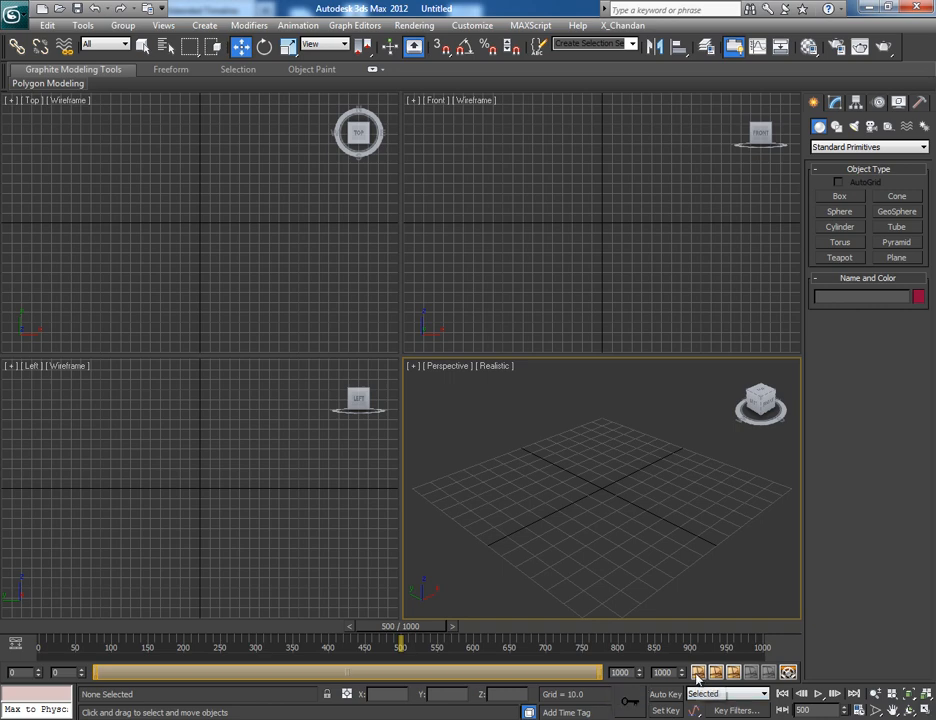
{"action": "mouse_move", "coordinate": [520, 685]}
{"action": "type", "text": "50"}
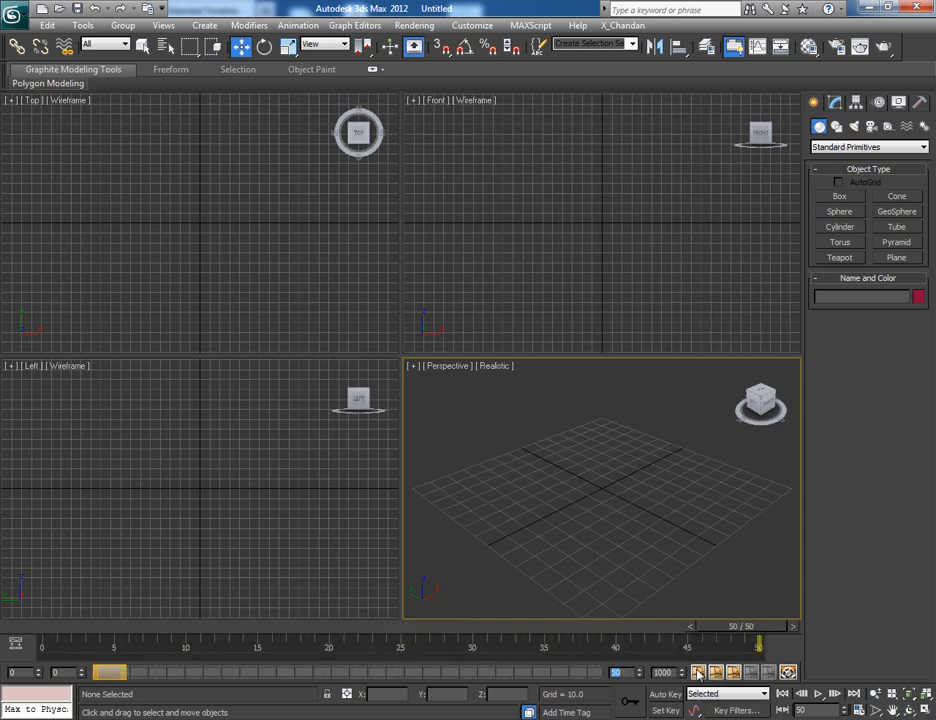
{"action": "mouse_move", "coordinate": [697, 675]}
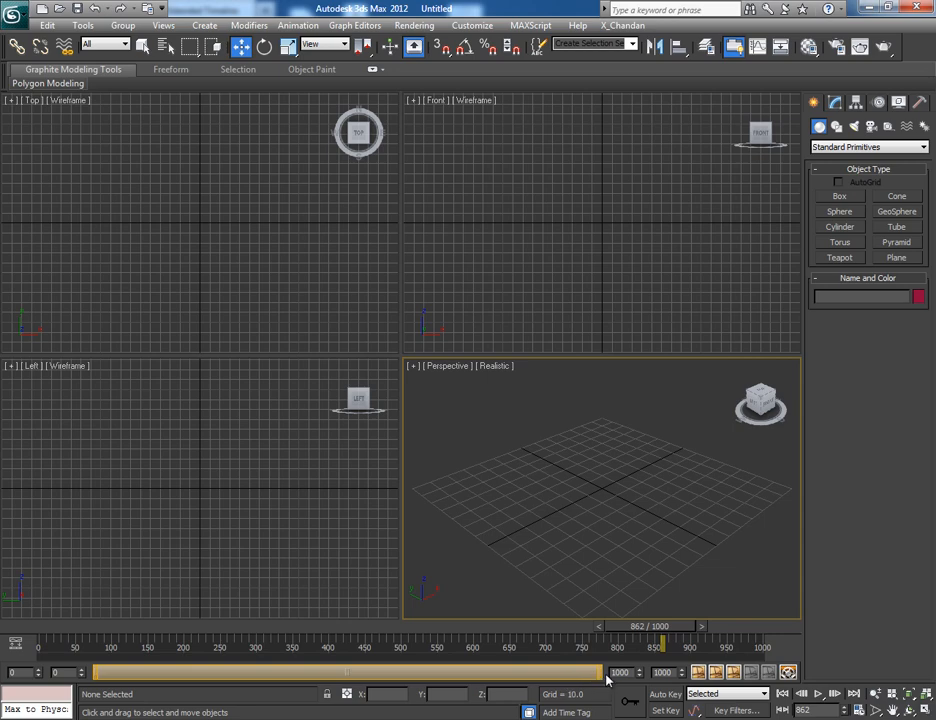
{"action": "mouse_move", "coordinate": [605, 678]}
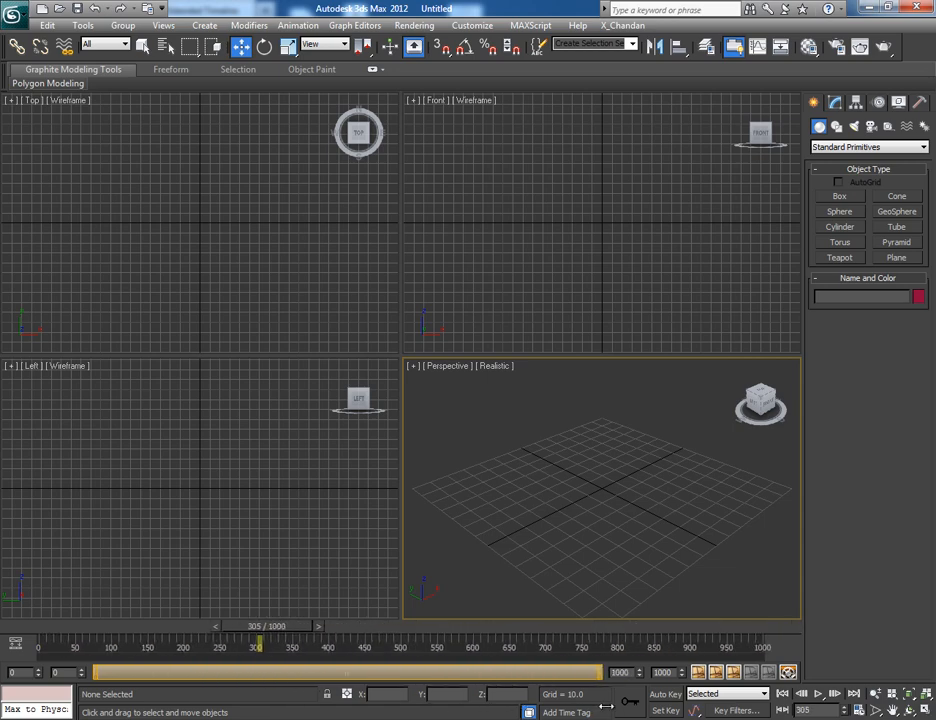
{"action": "mouse_move", "coordinate": [607, 712]}
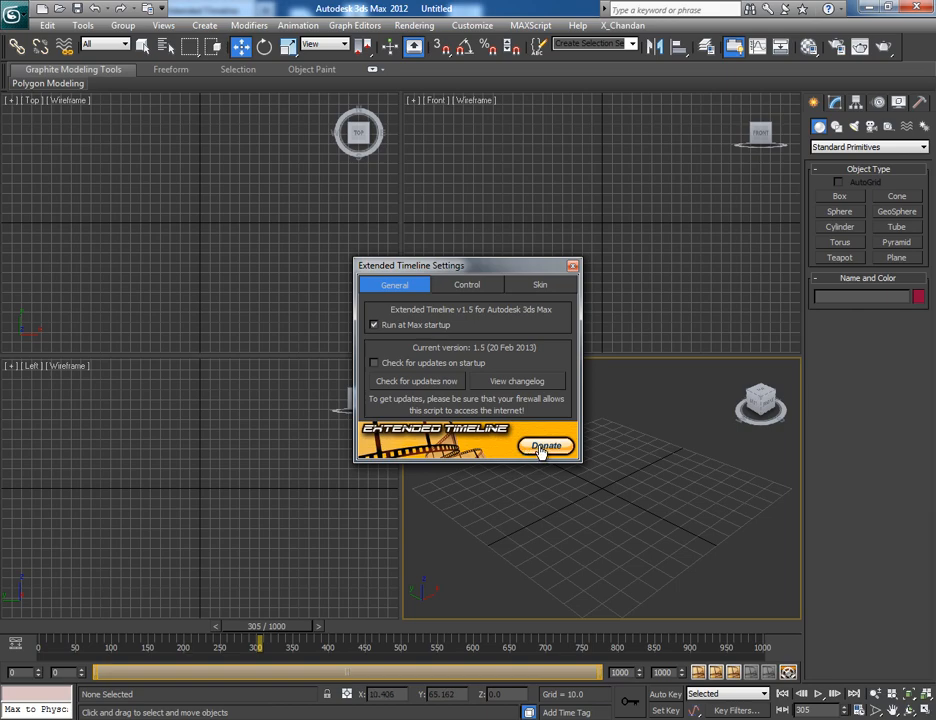
Step: Click Donate in the Extended Timeline settings to open the PayPal donation page
{"action": "left_click", "coordinate": [546, 446]}
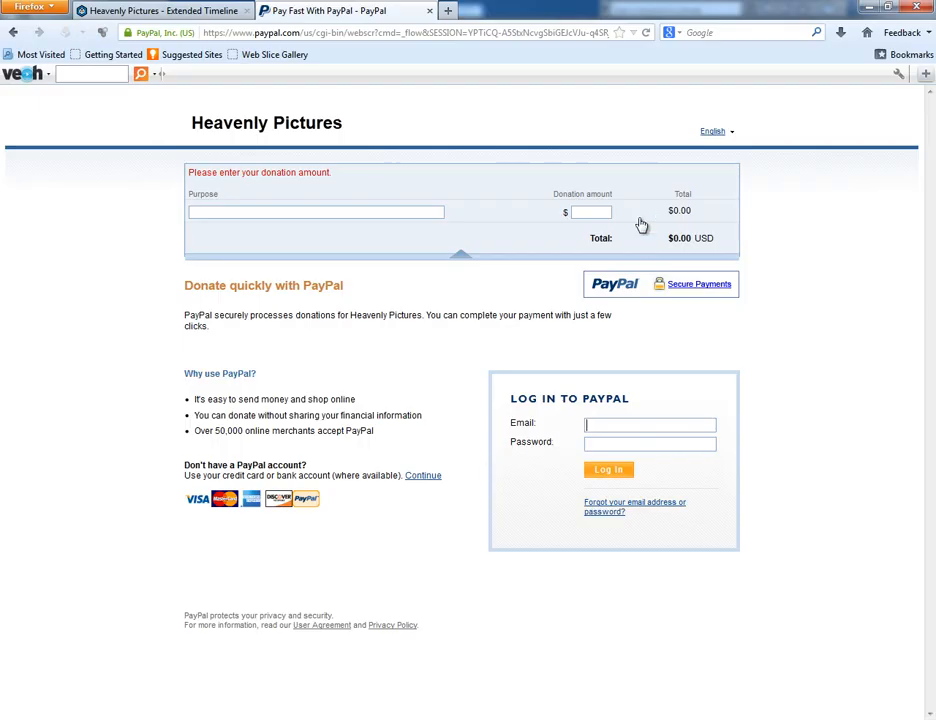
Step: Enter 5 in the PayPal Donation amount field so the total shows $5 USD
{"action": "left_click", "coordinate": [590, 211]}
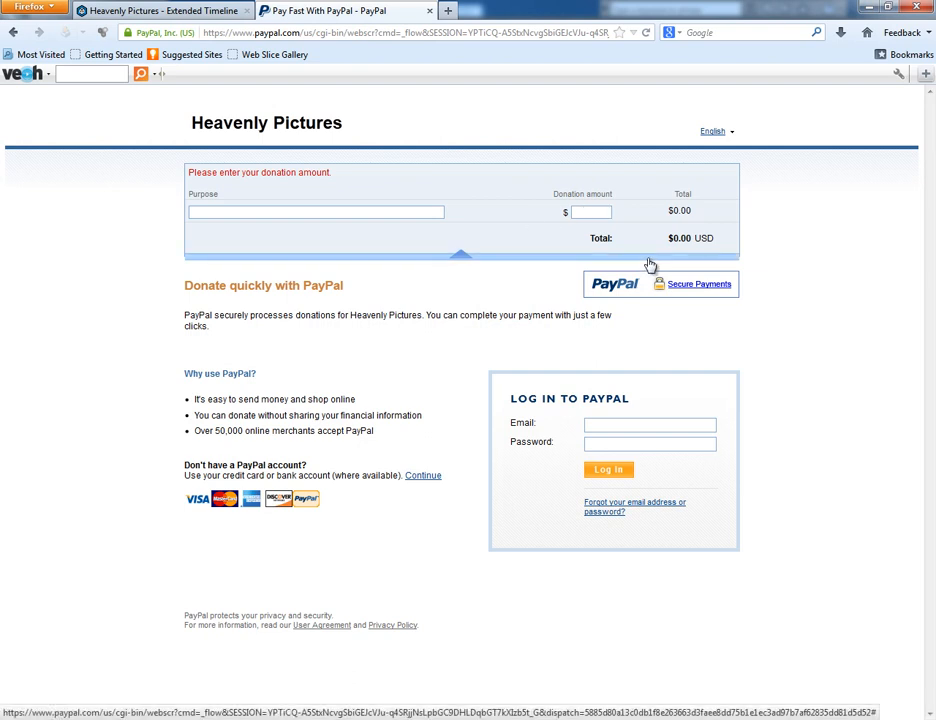
{"action": "type", "text": "5"}
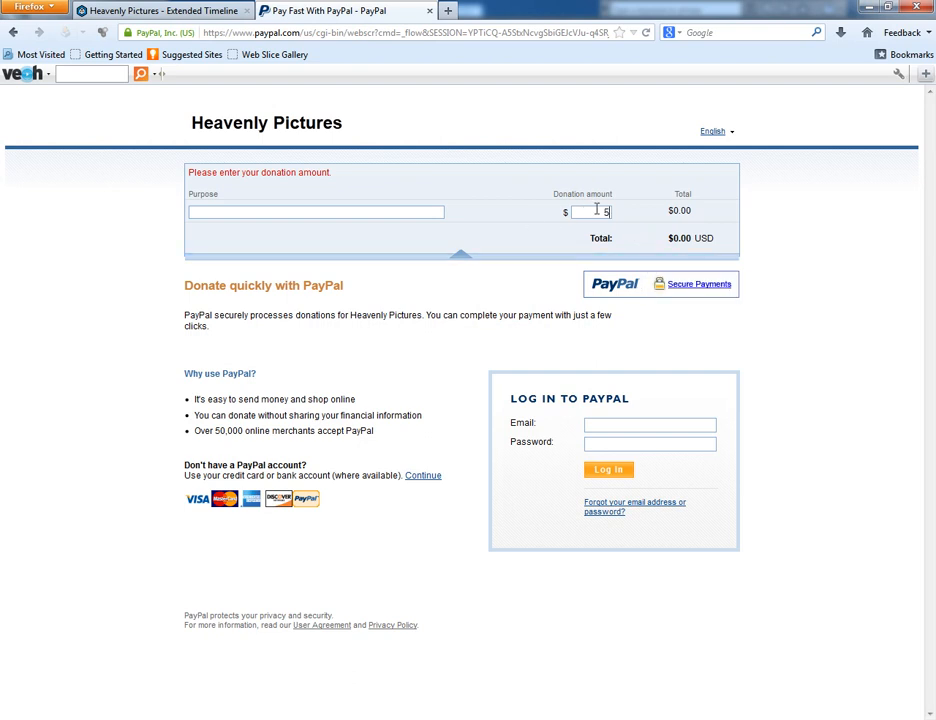
{"action": "type", "text": "5"}
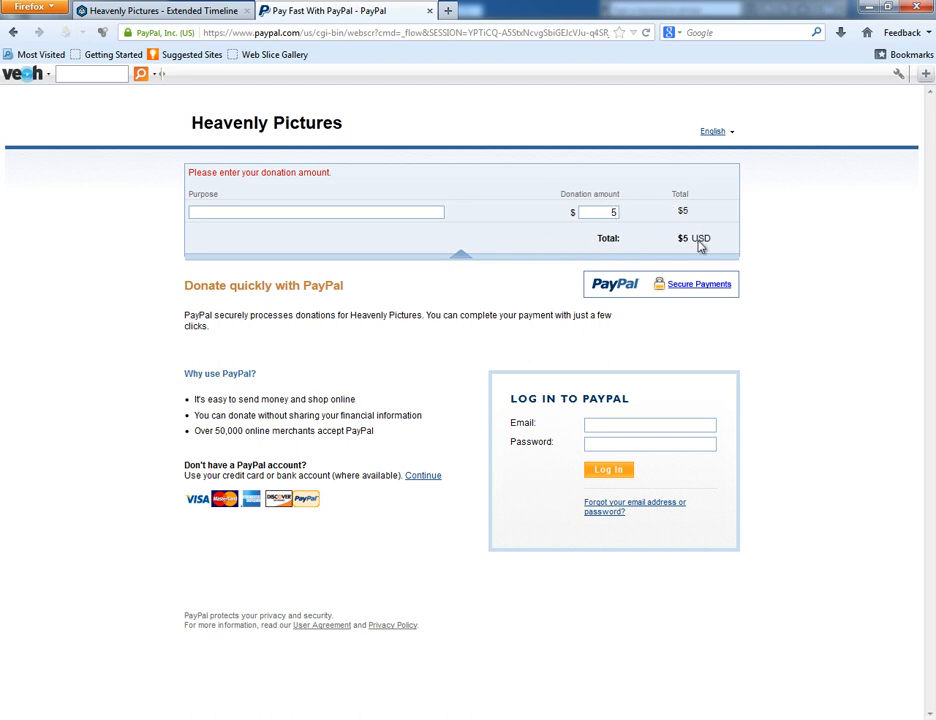
{"action": "mouse_move", "coordinate": [685, 268]}
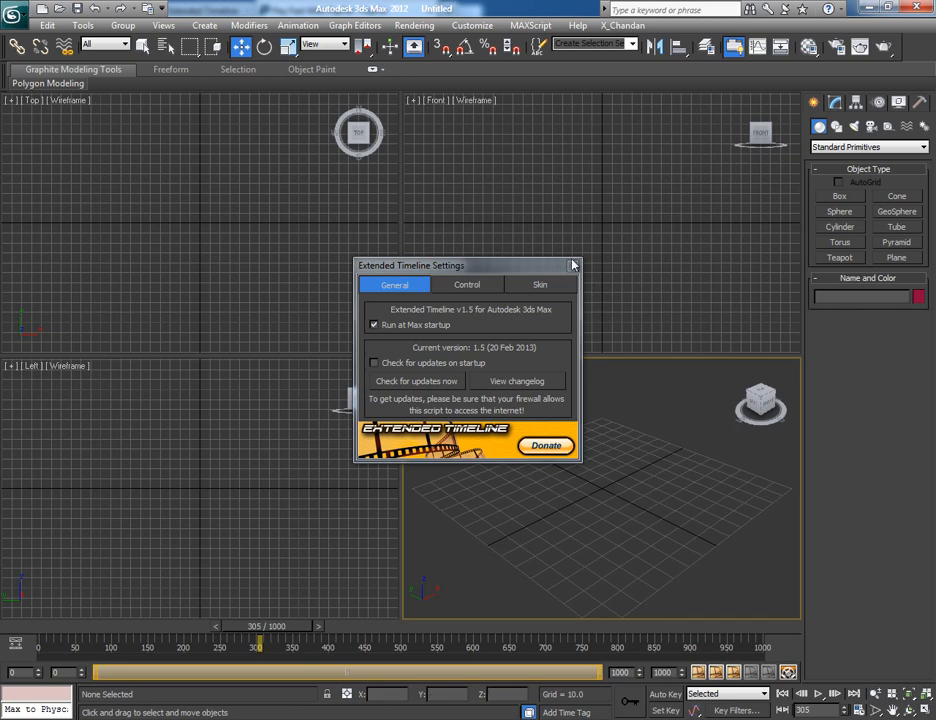
Step: Close the Extended Timeline Settings dialog, returning to the empty scene at frame 305
{"action": "left_click", "coordinate": [573, 265]}
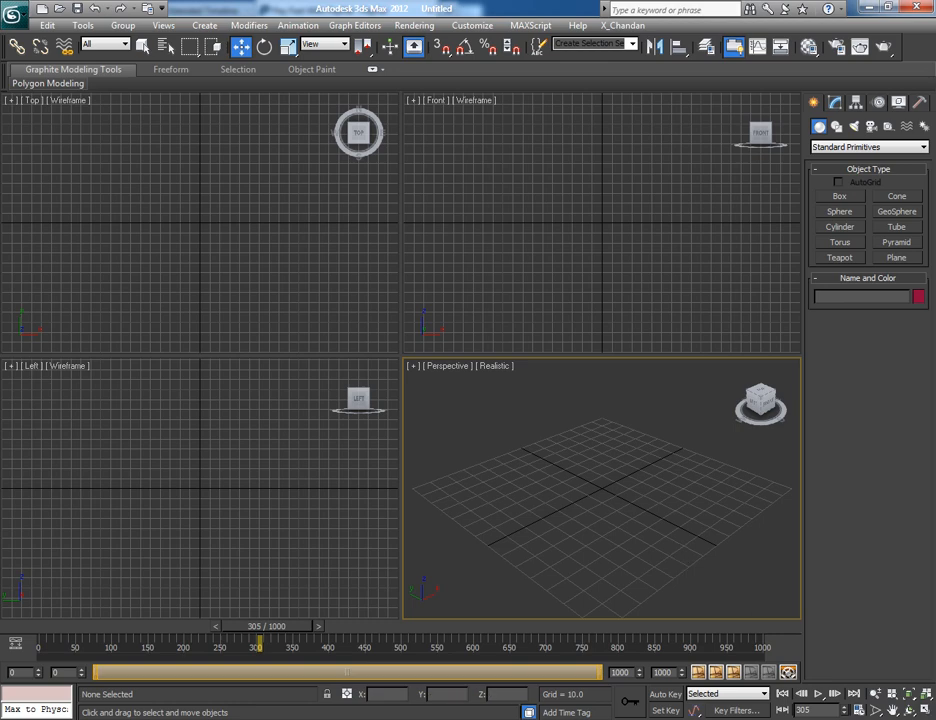
{"action": "mouse_move", "coordinate": [852, 365]}
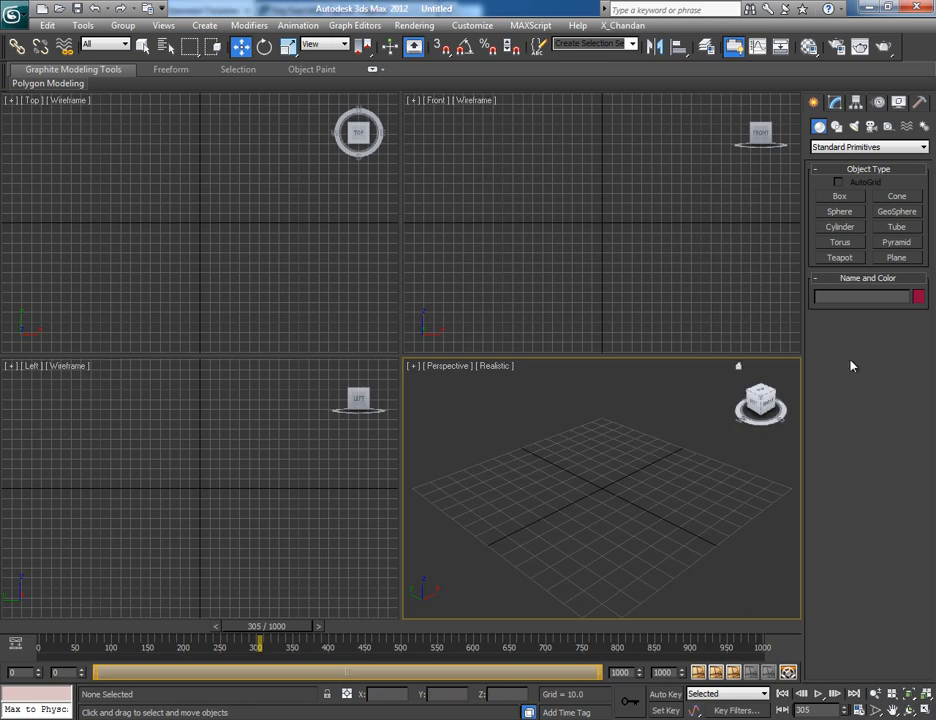